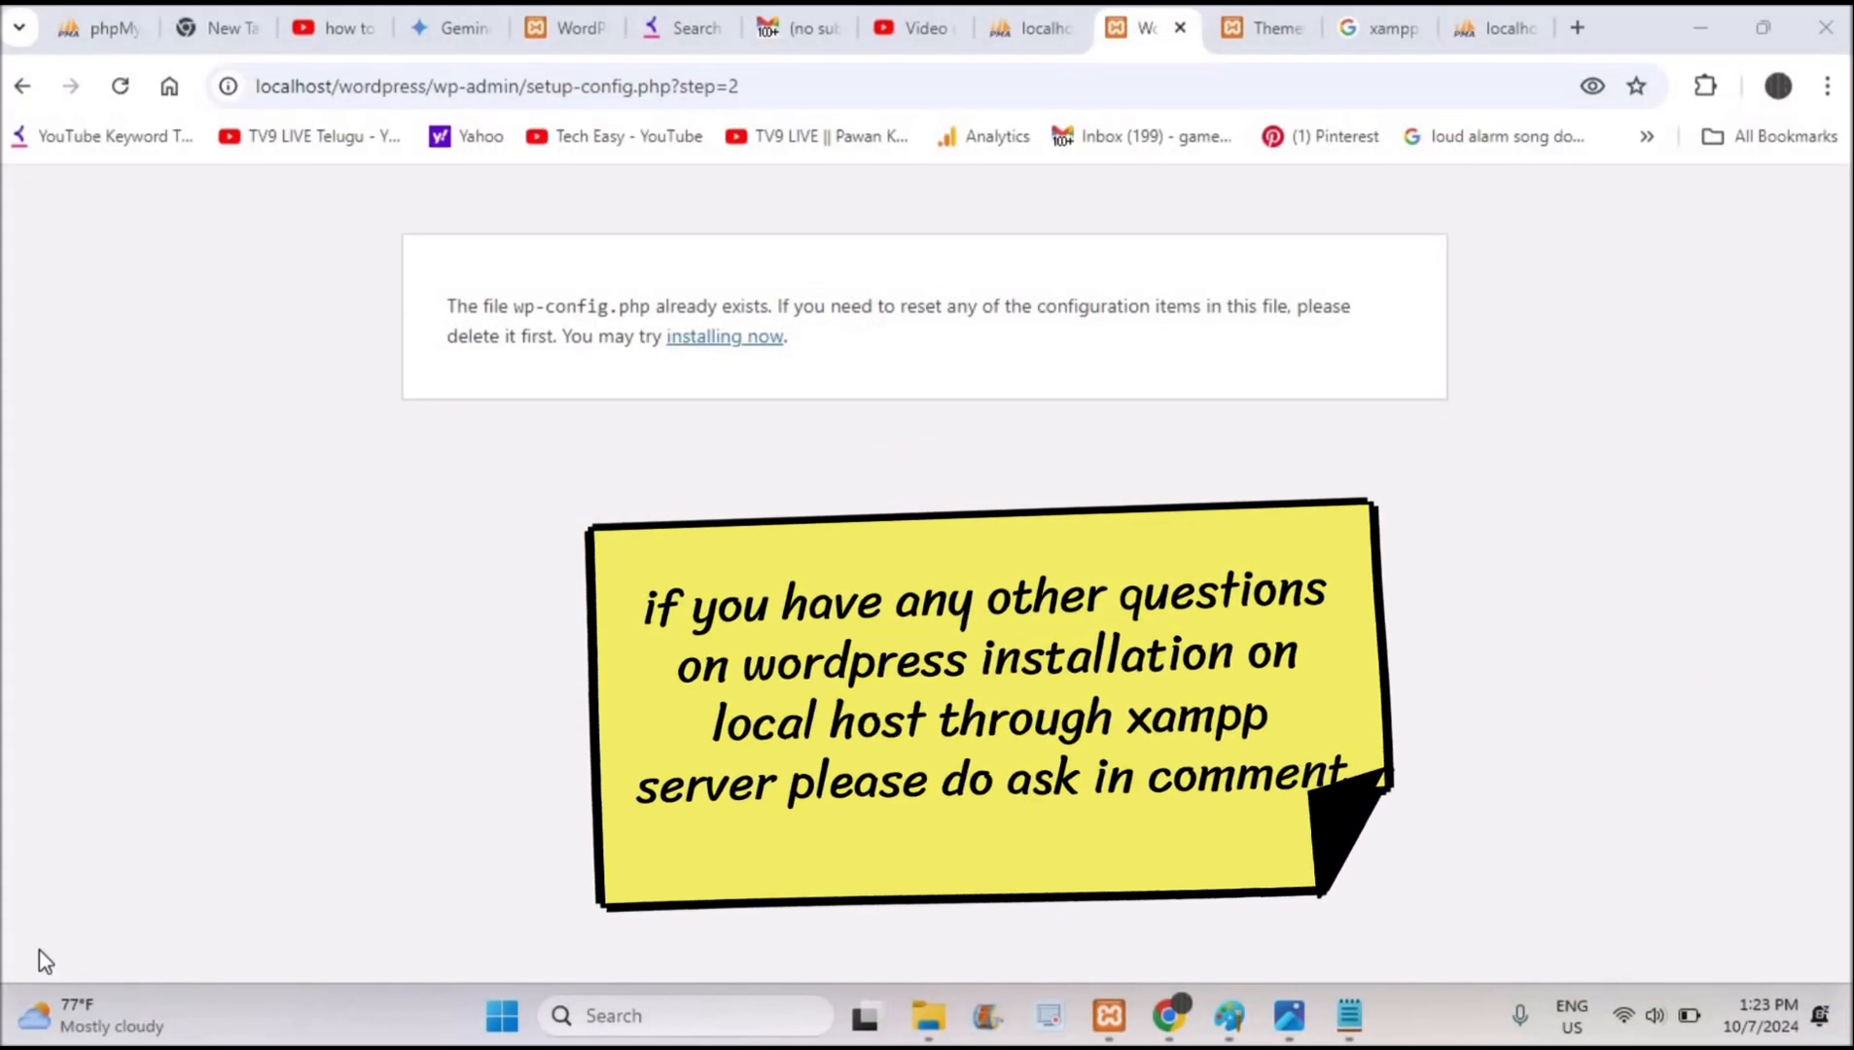
mouse_move(494, 313)
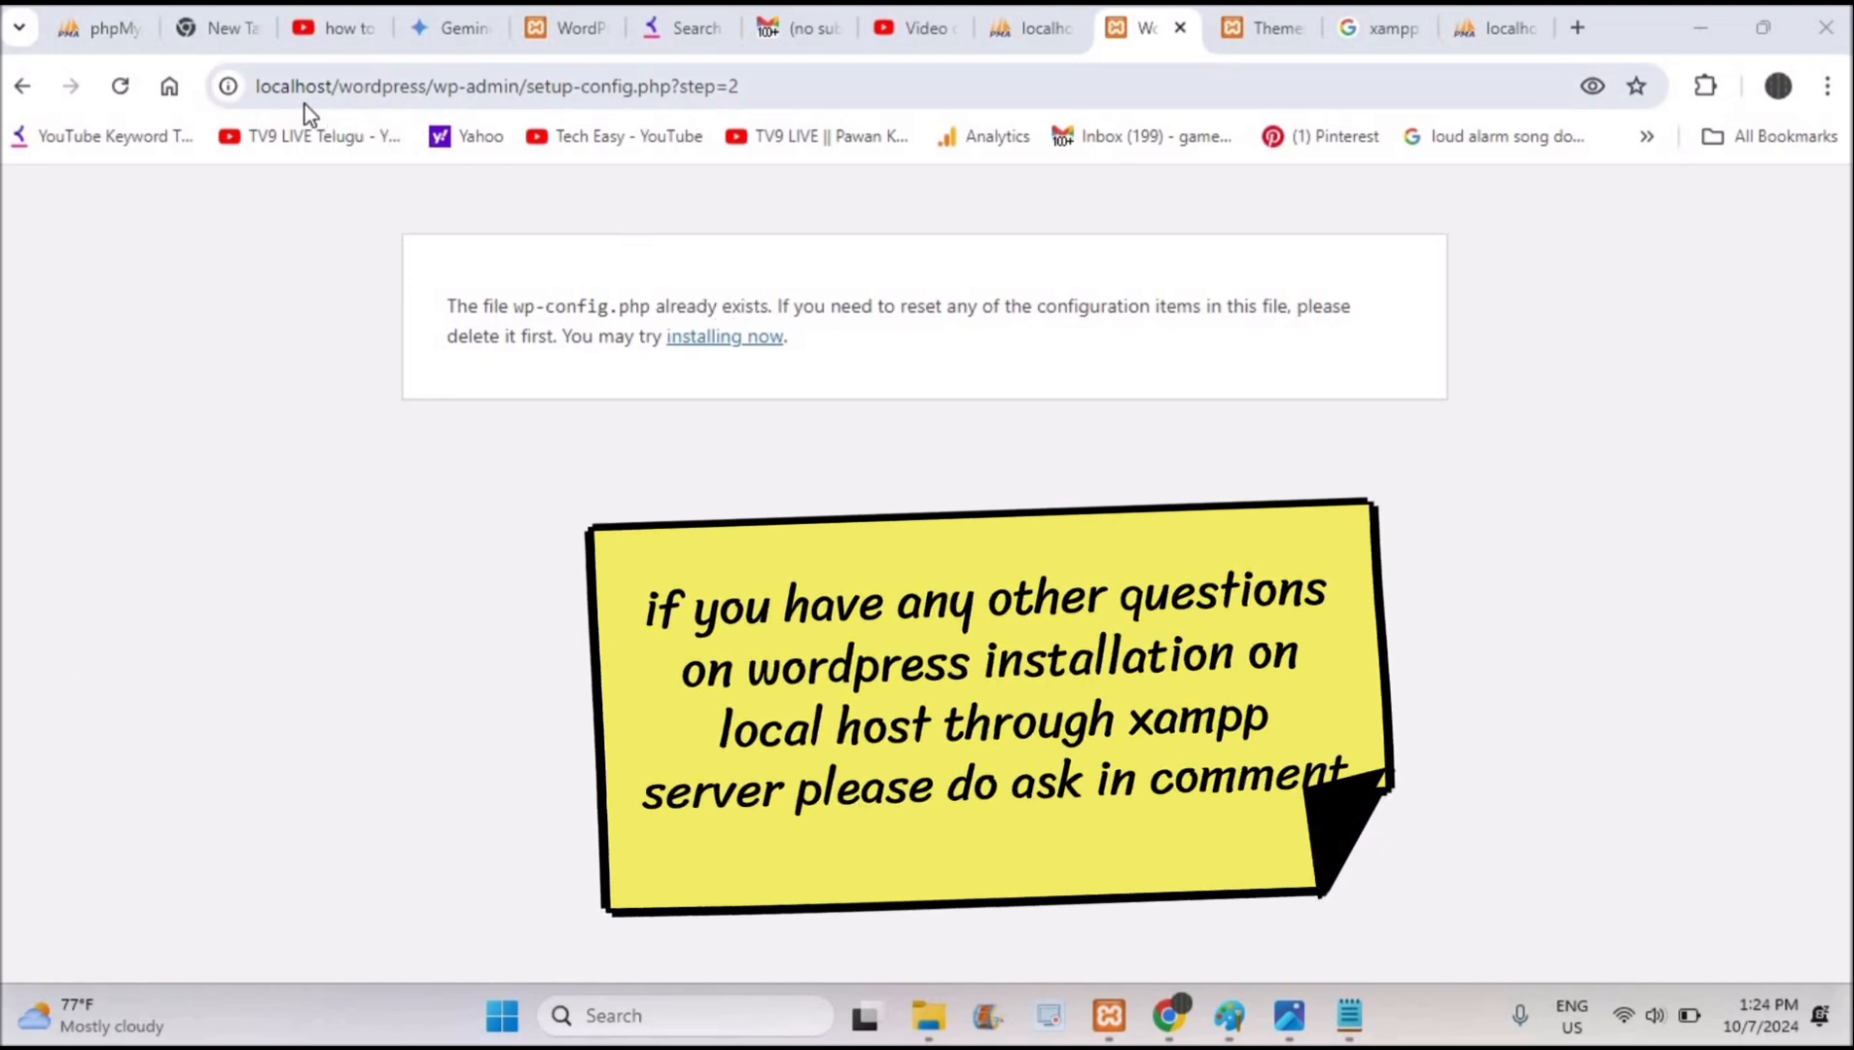
mouse_move(346, 101)
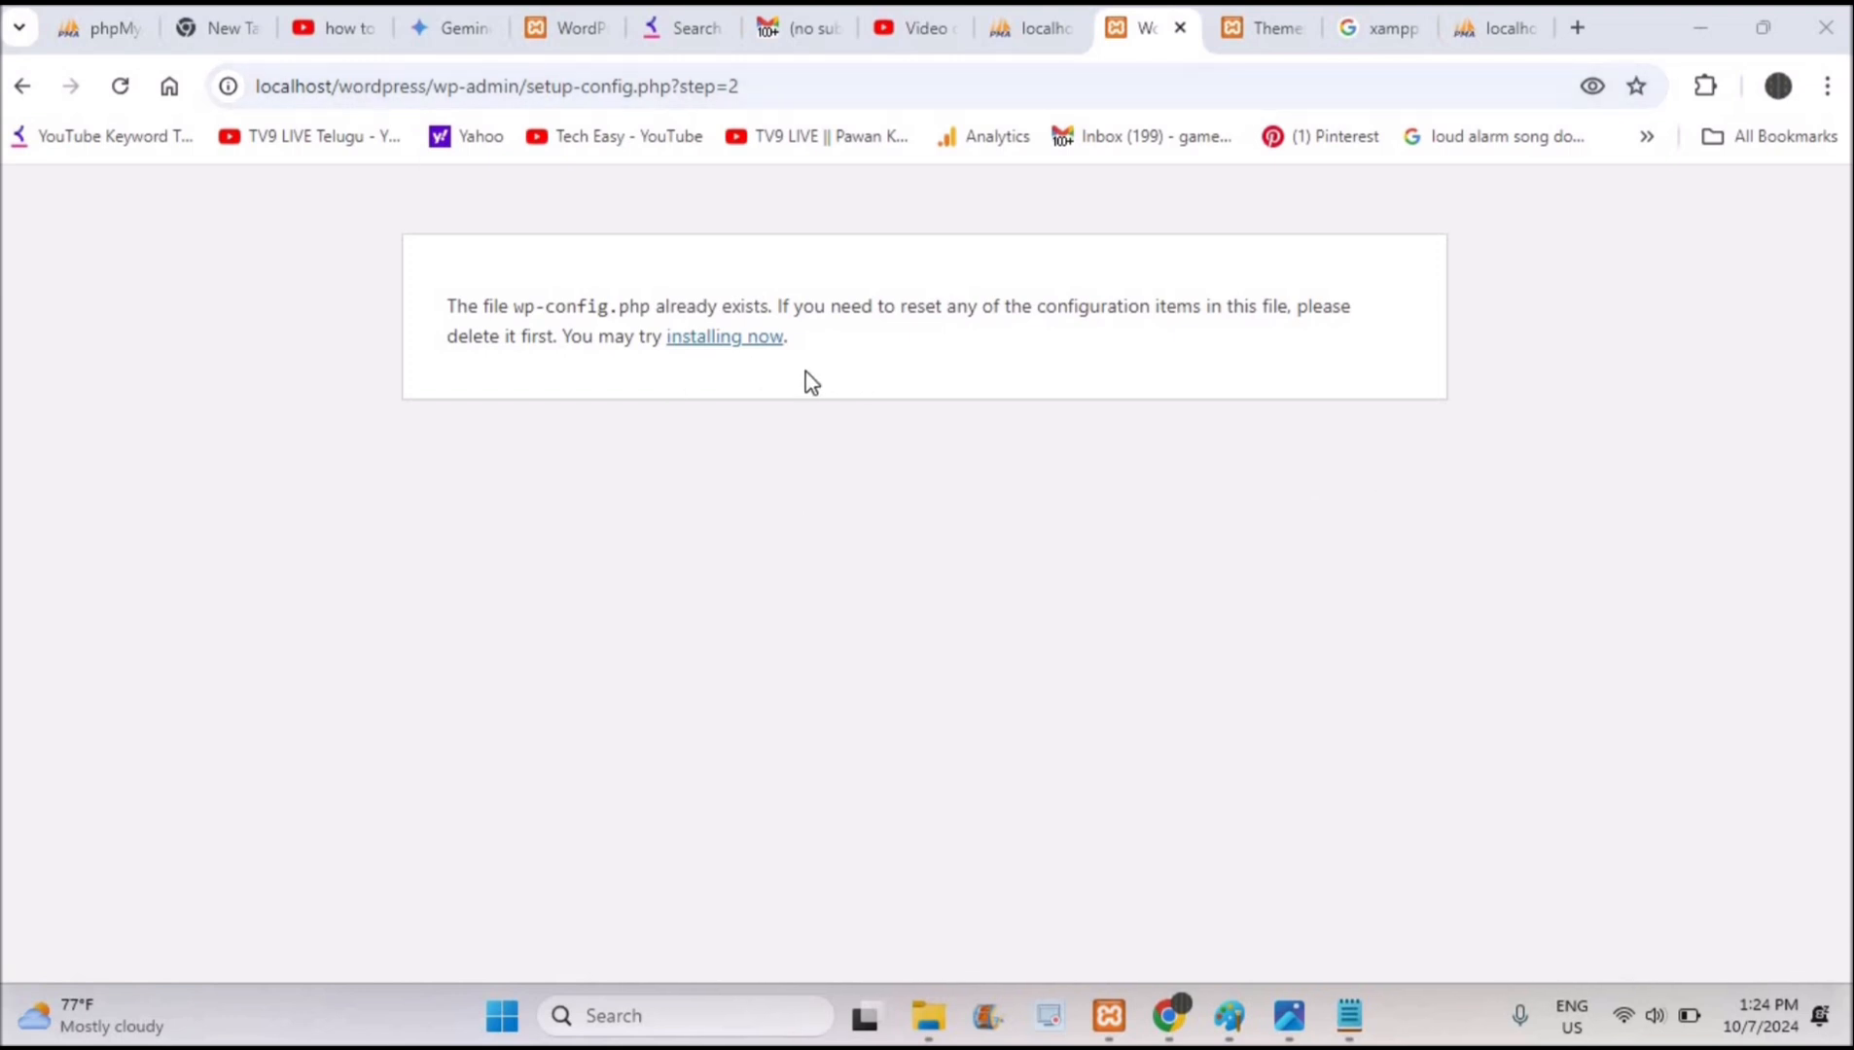
mouse_move(706, 380)
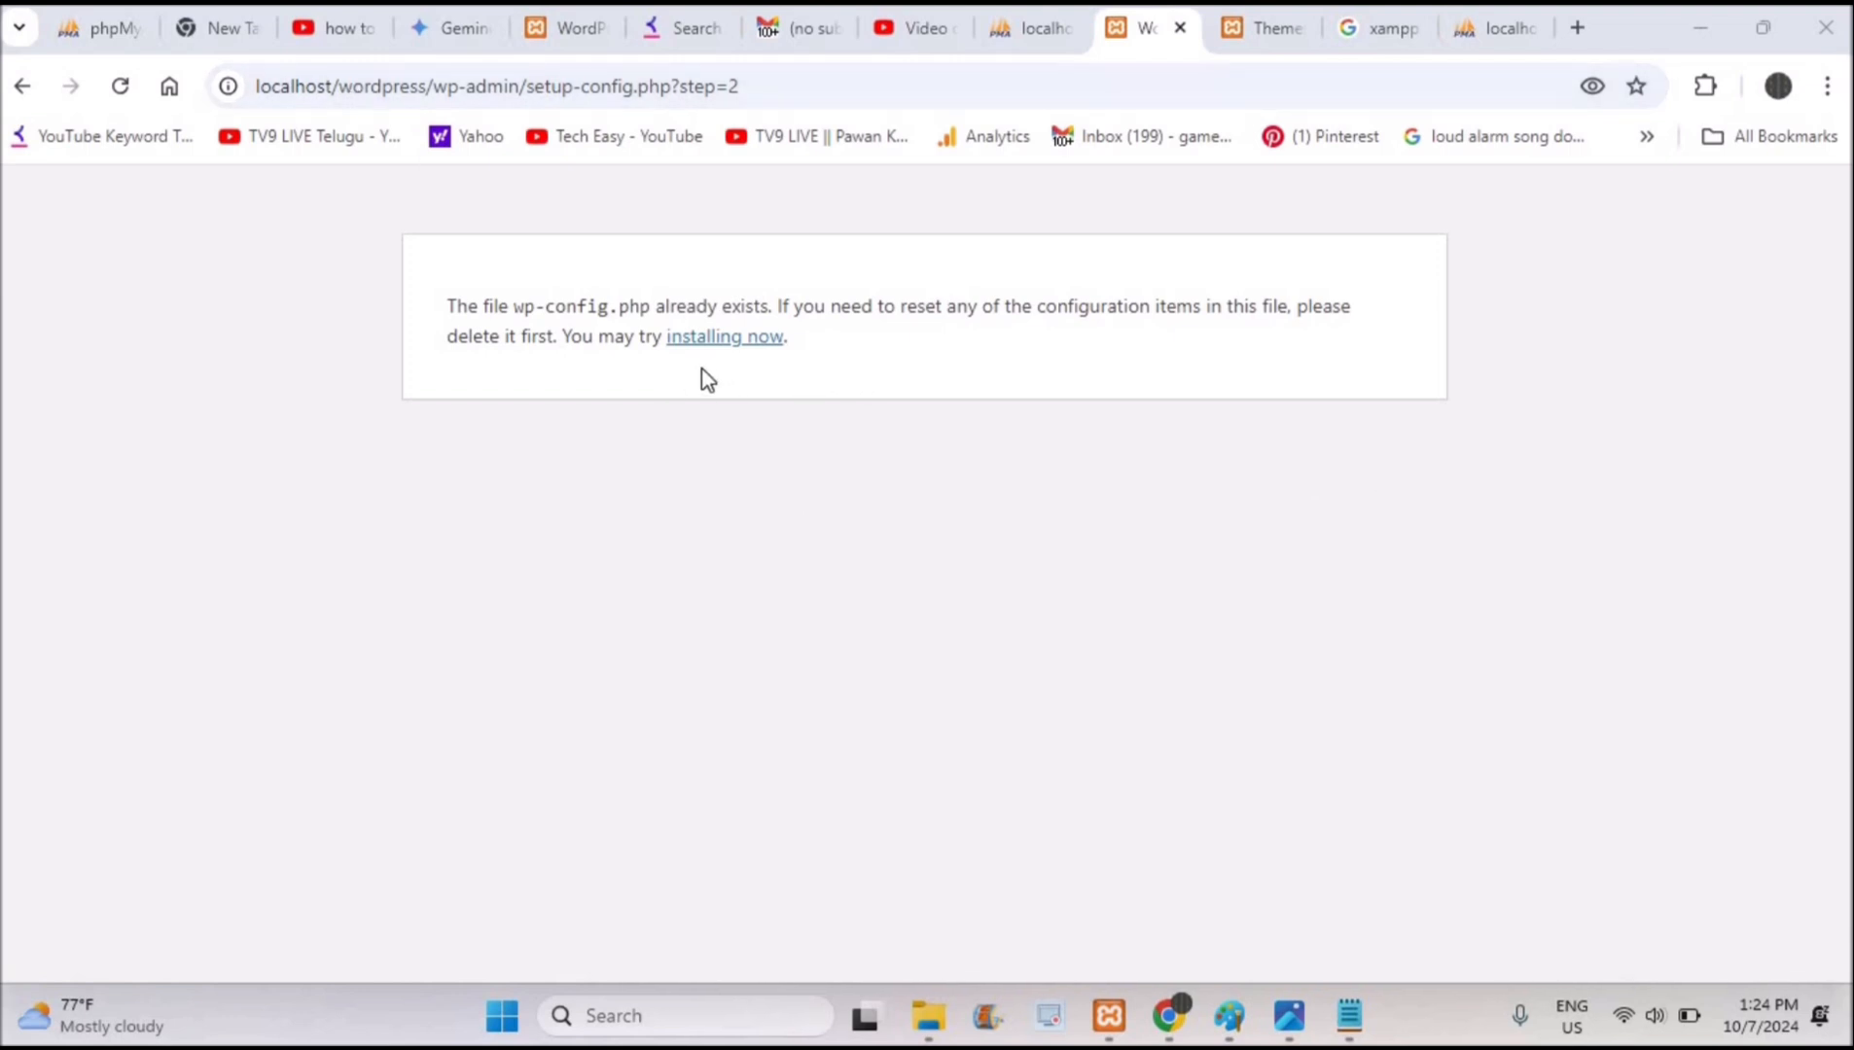
mouse_move(572, 306)
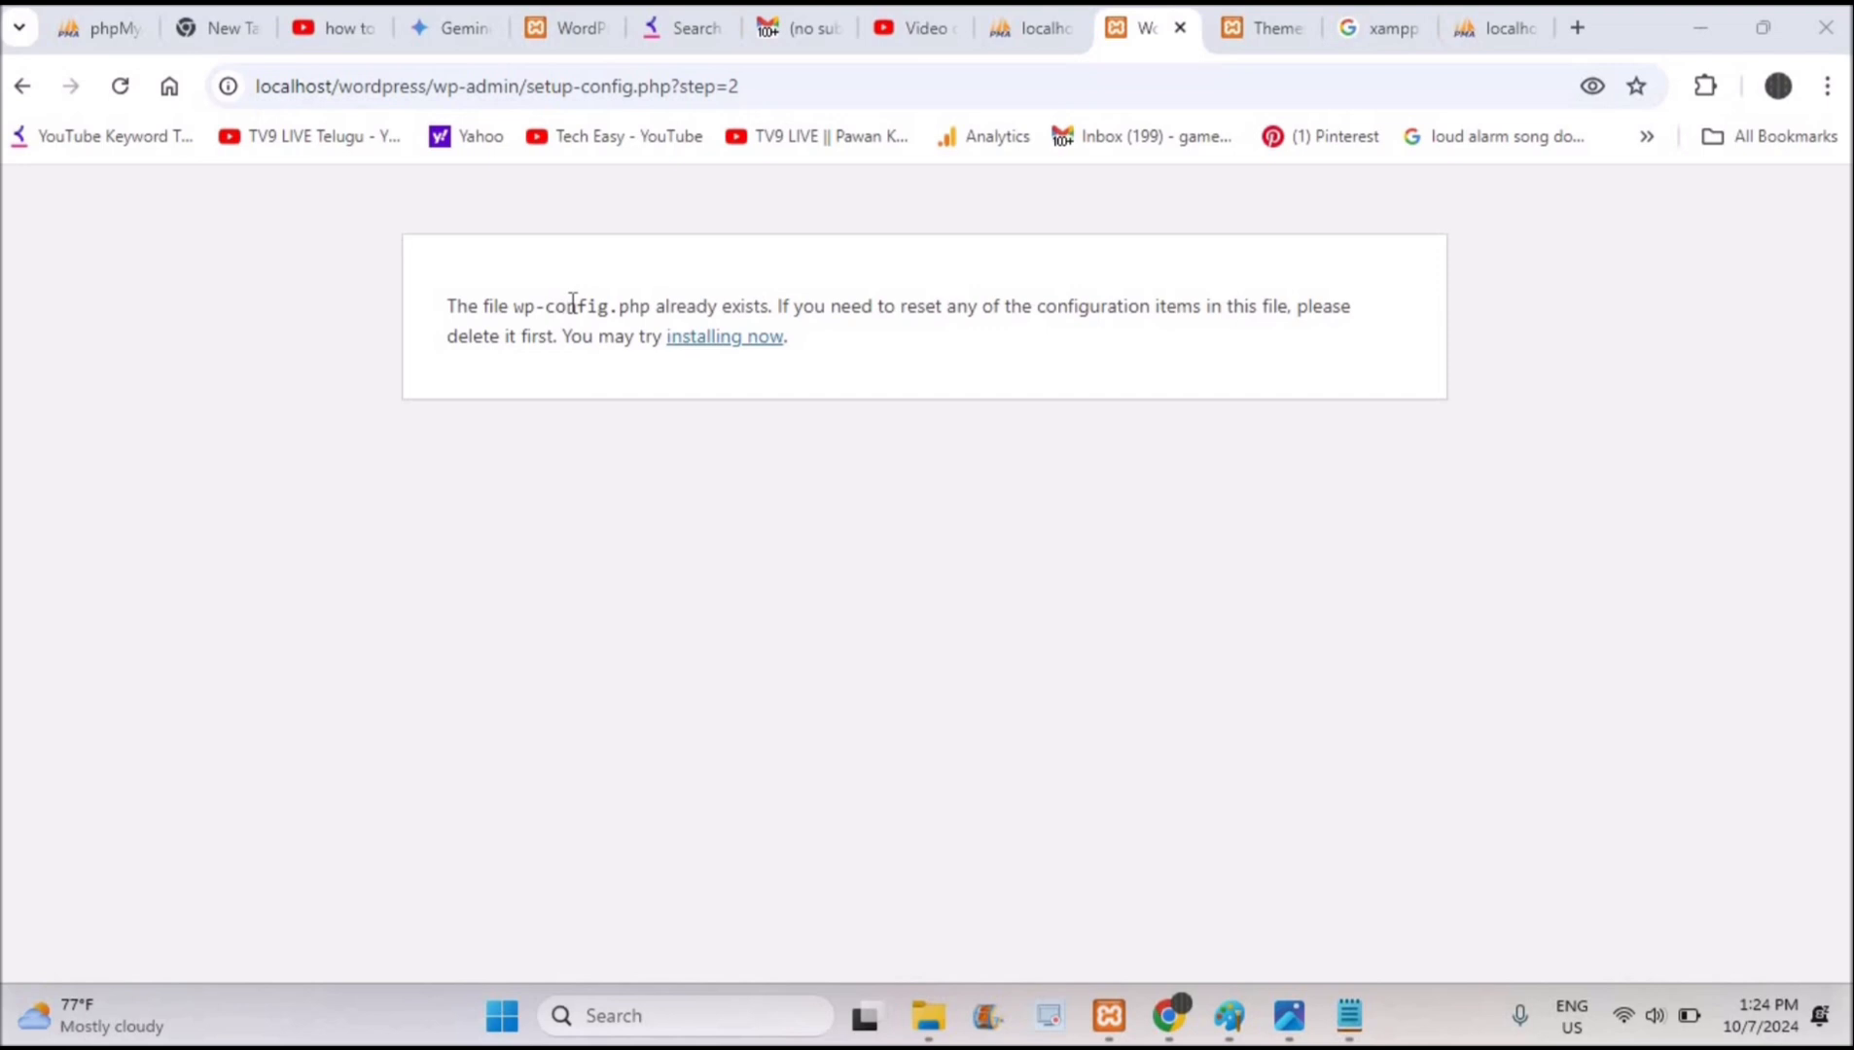
mouse_move(638, 313)
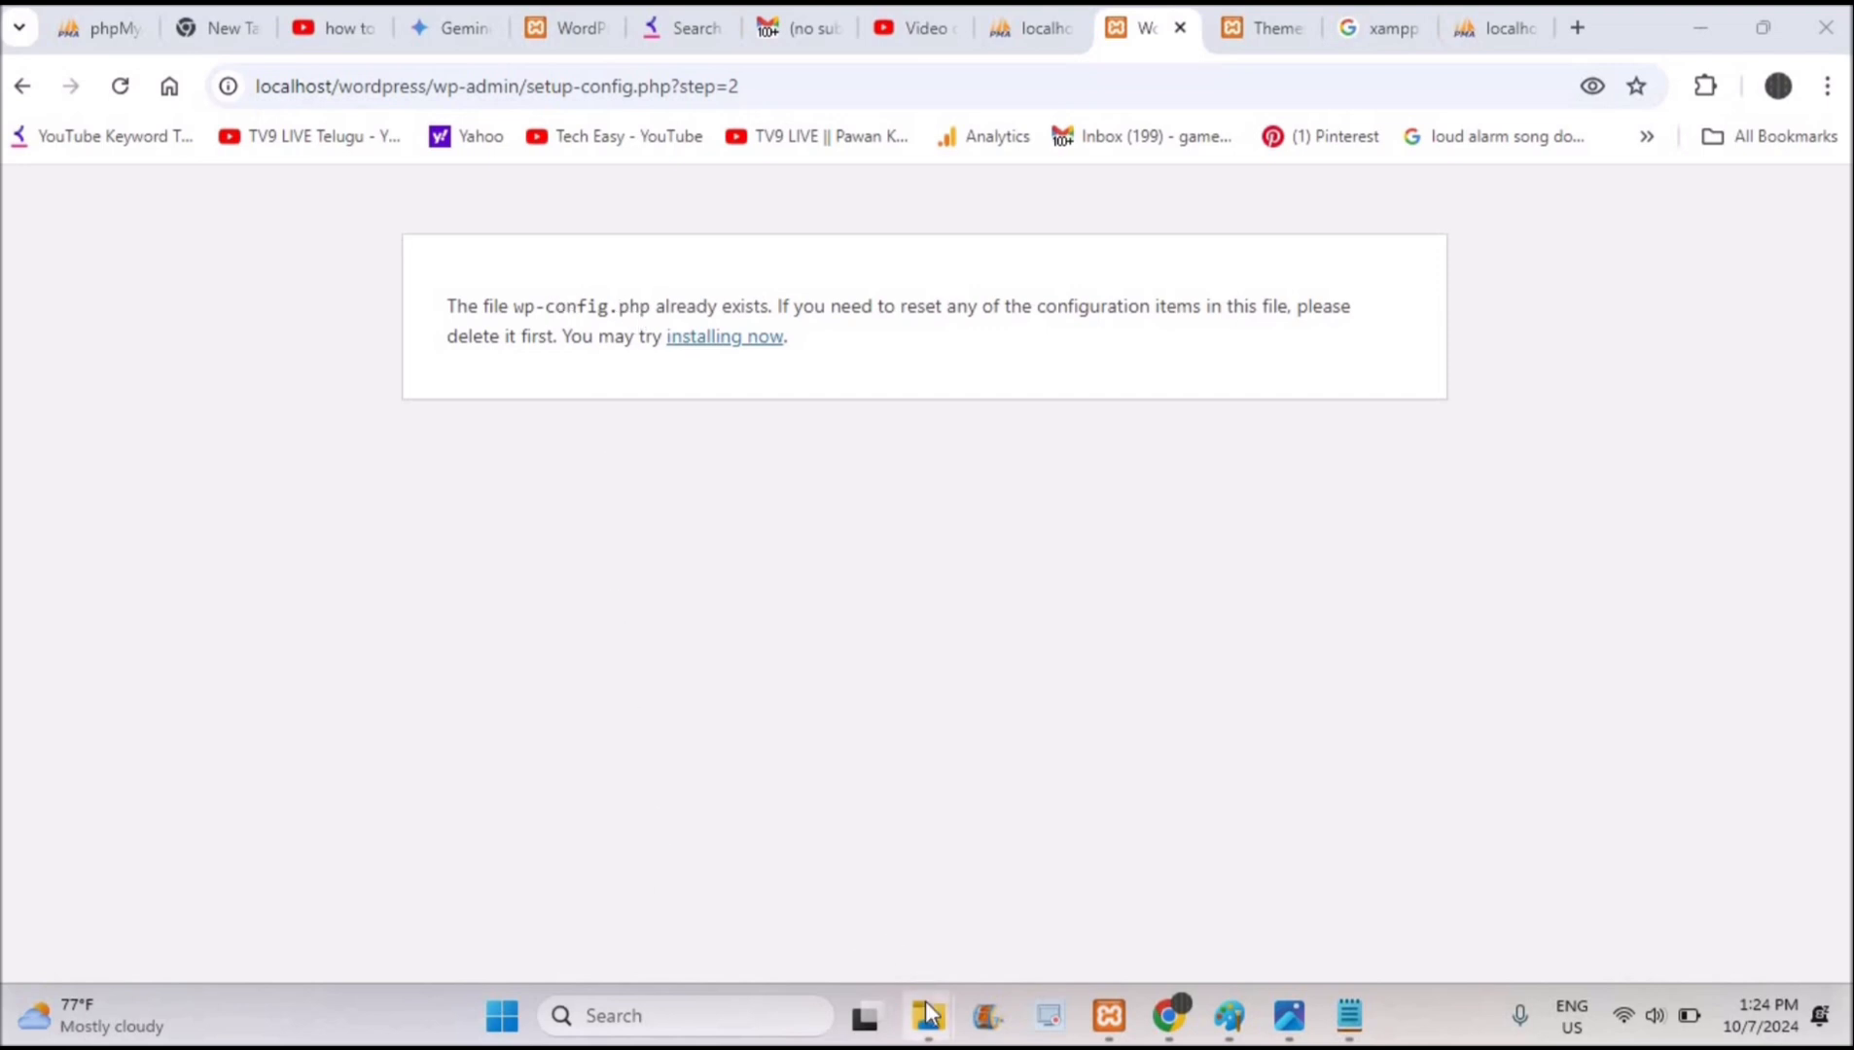
Navigate to the wordpress folder inside C:\xampp\htdocs
left_click(926, 1016)
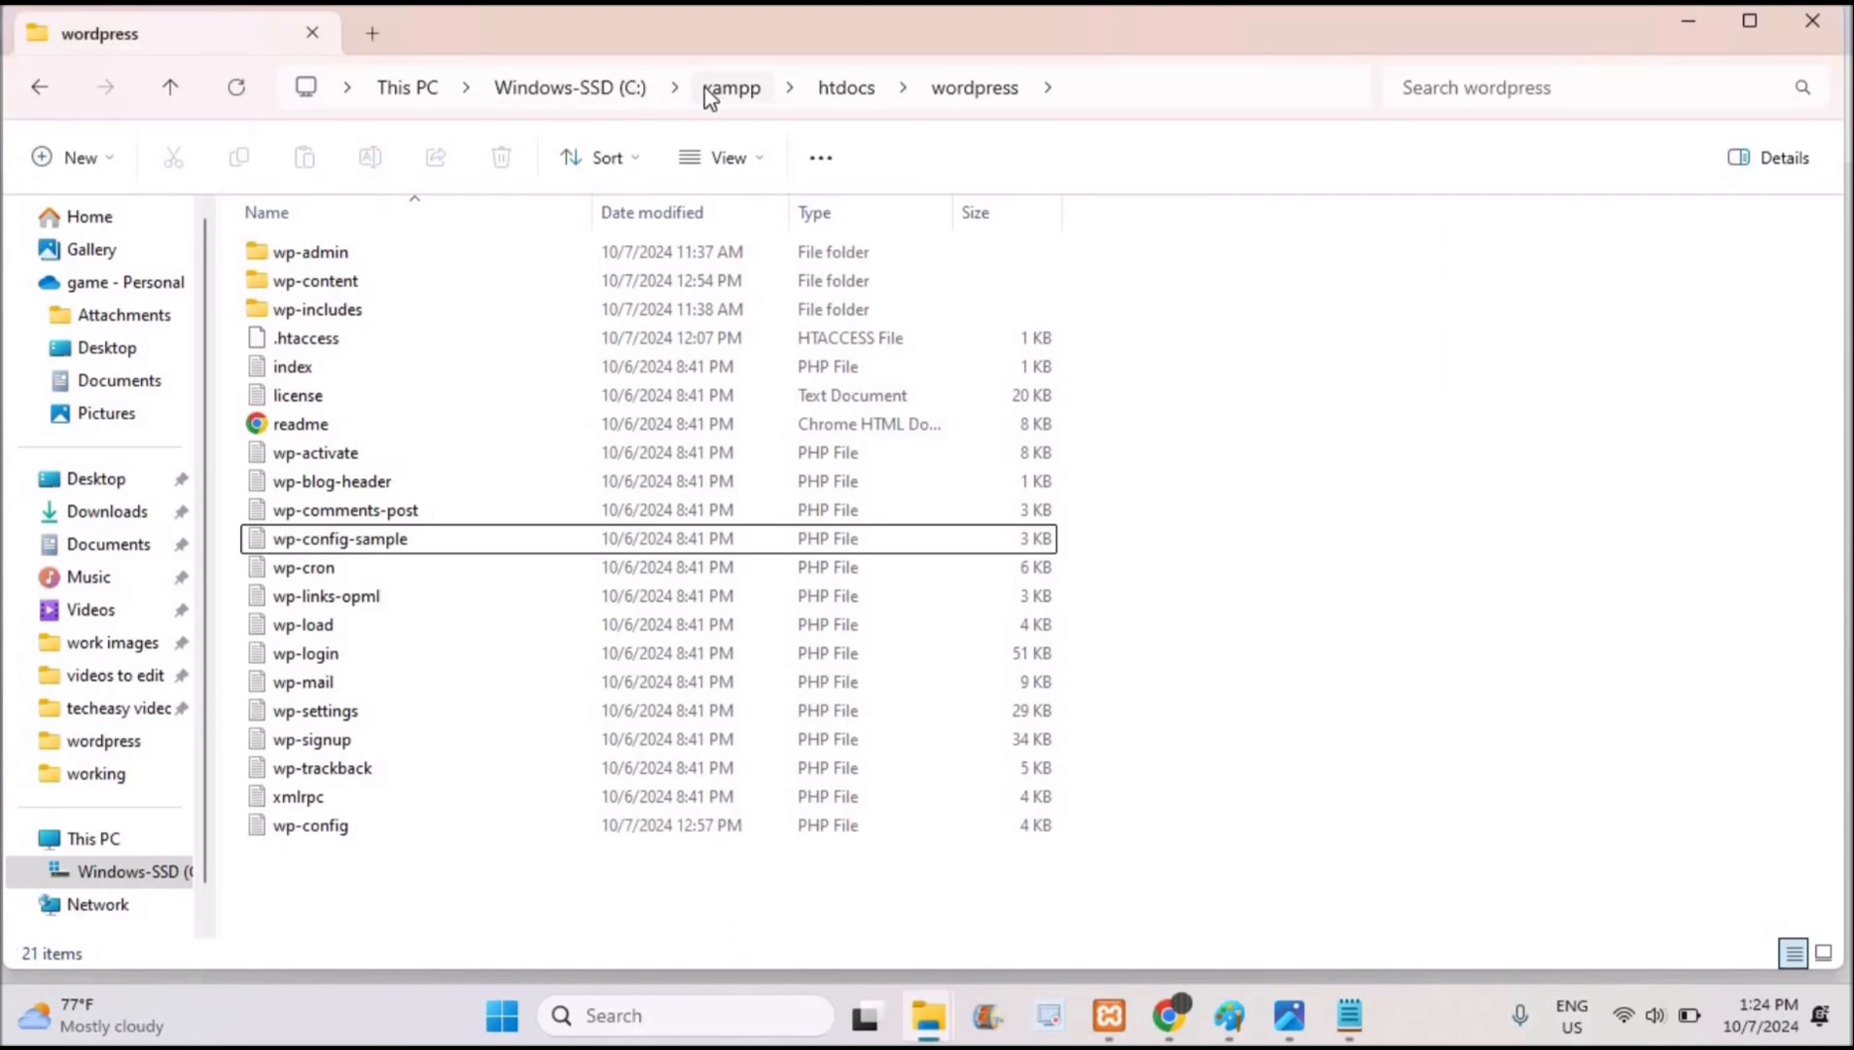
left_click(731, 86)
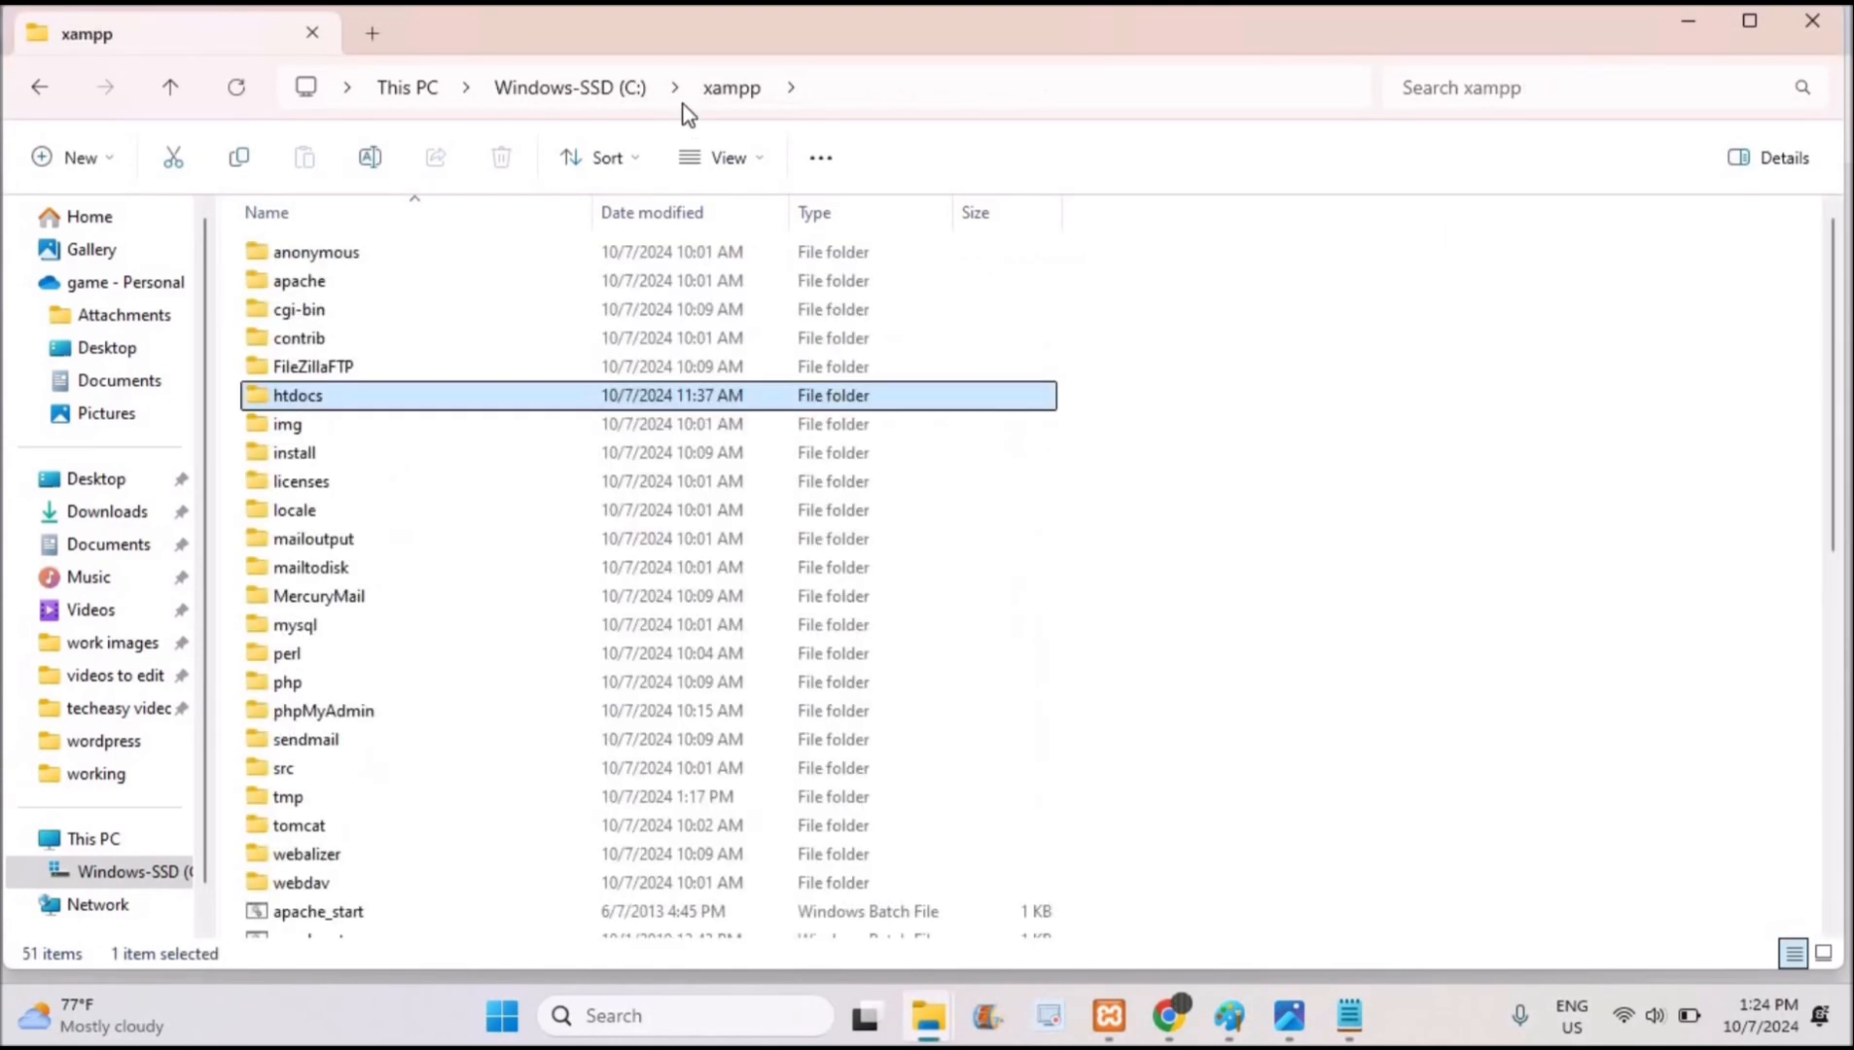
mouse_move(731, 88)
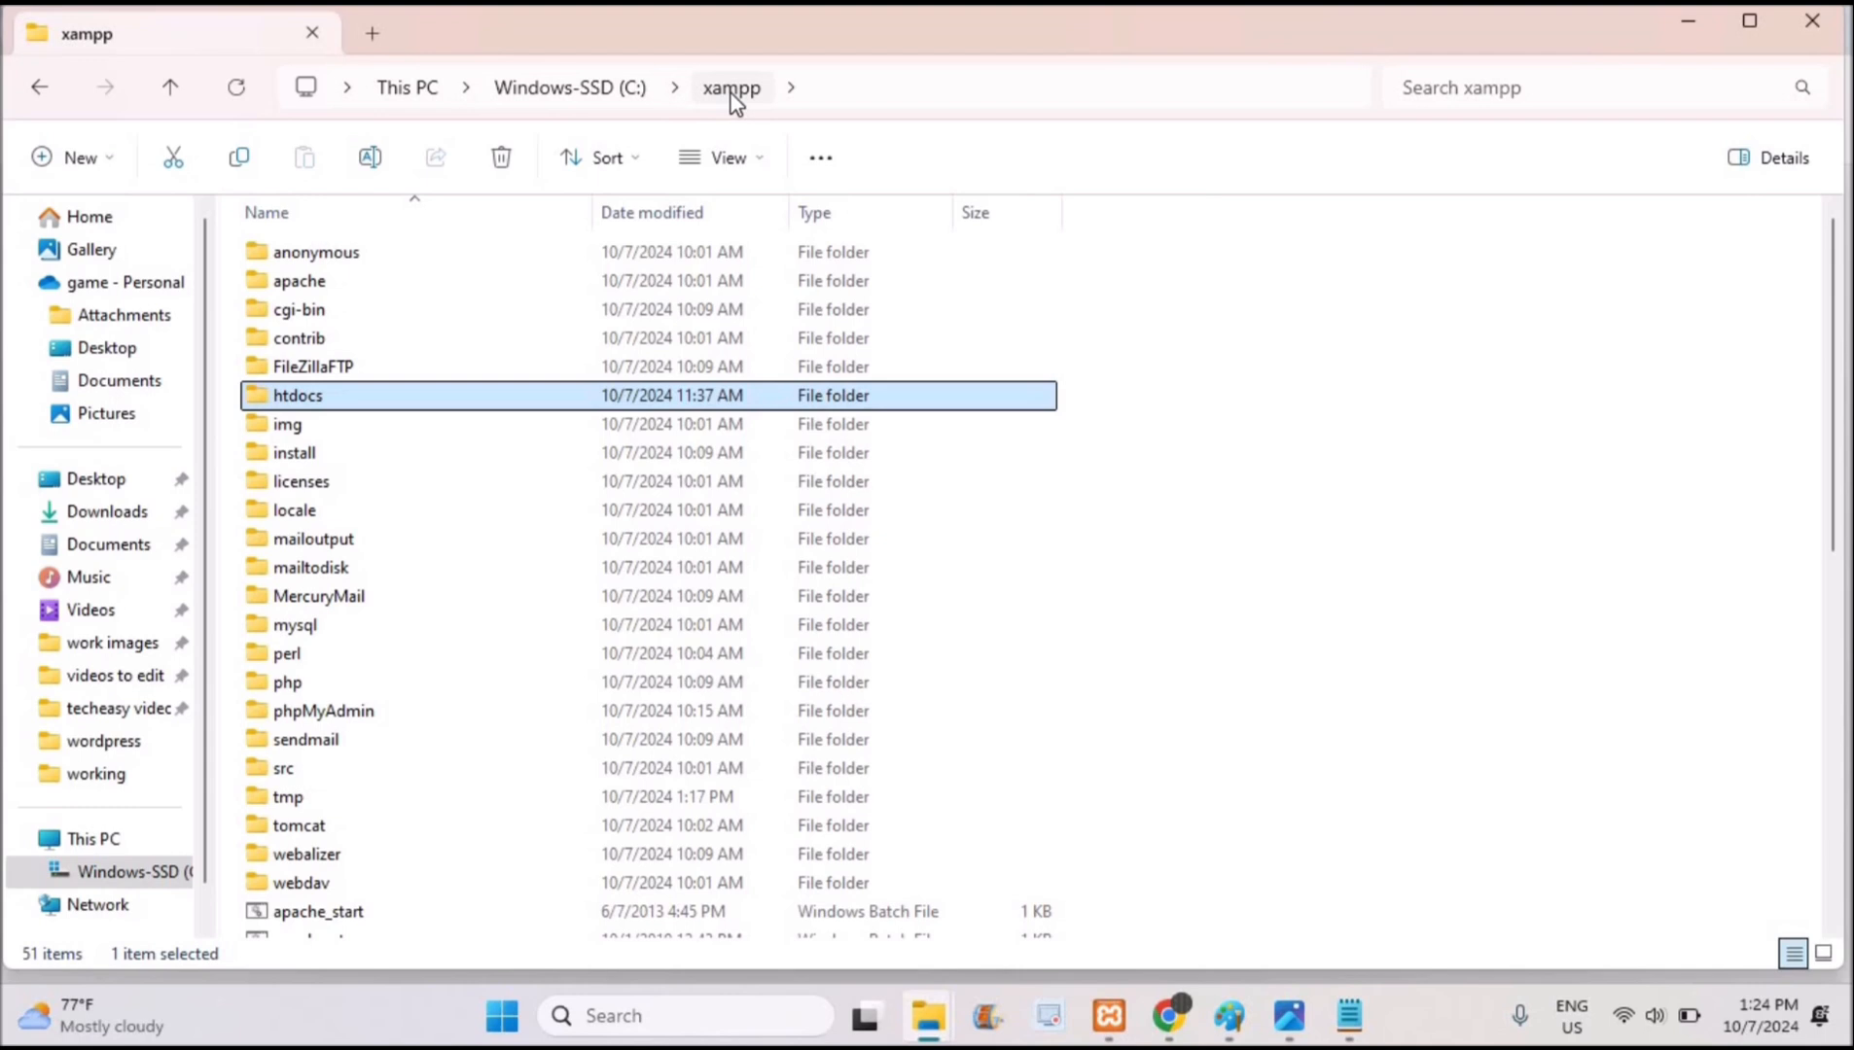
mouse_move(354, 410)
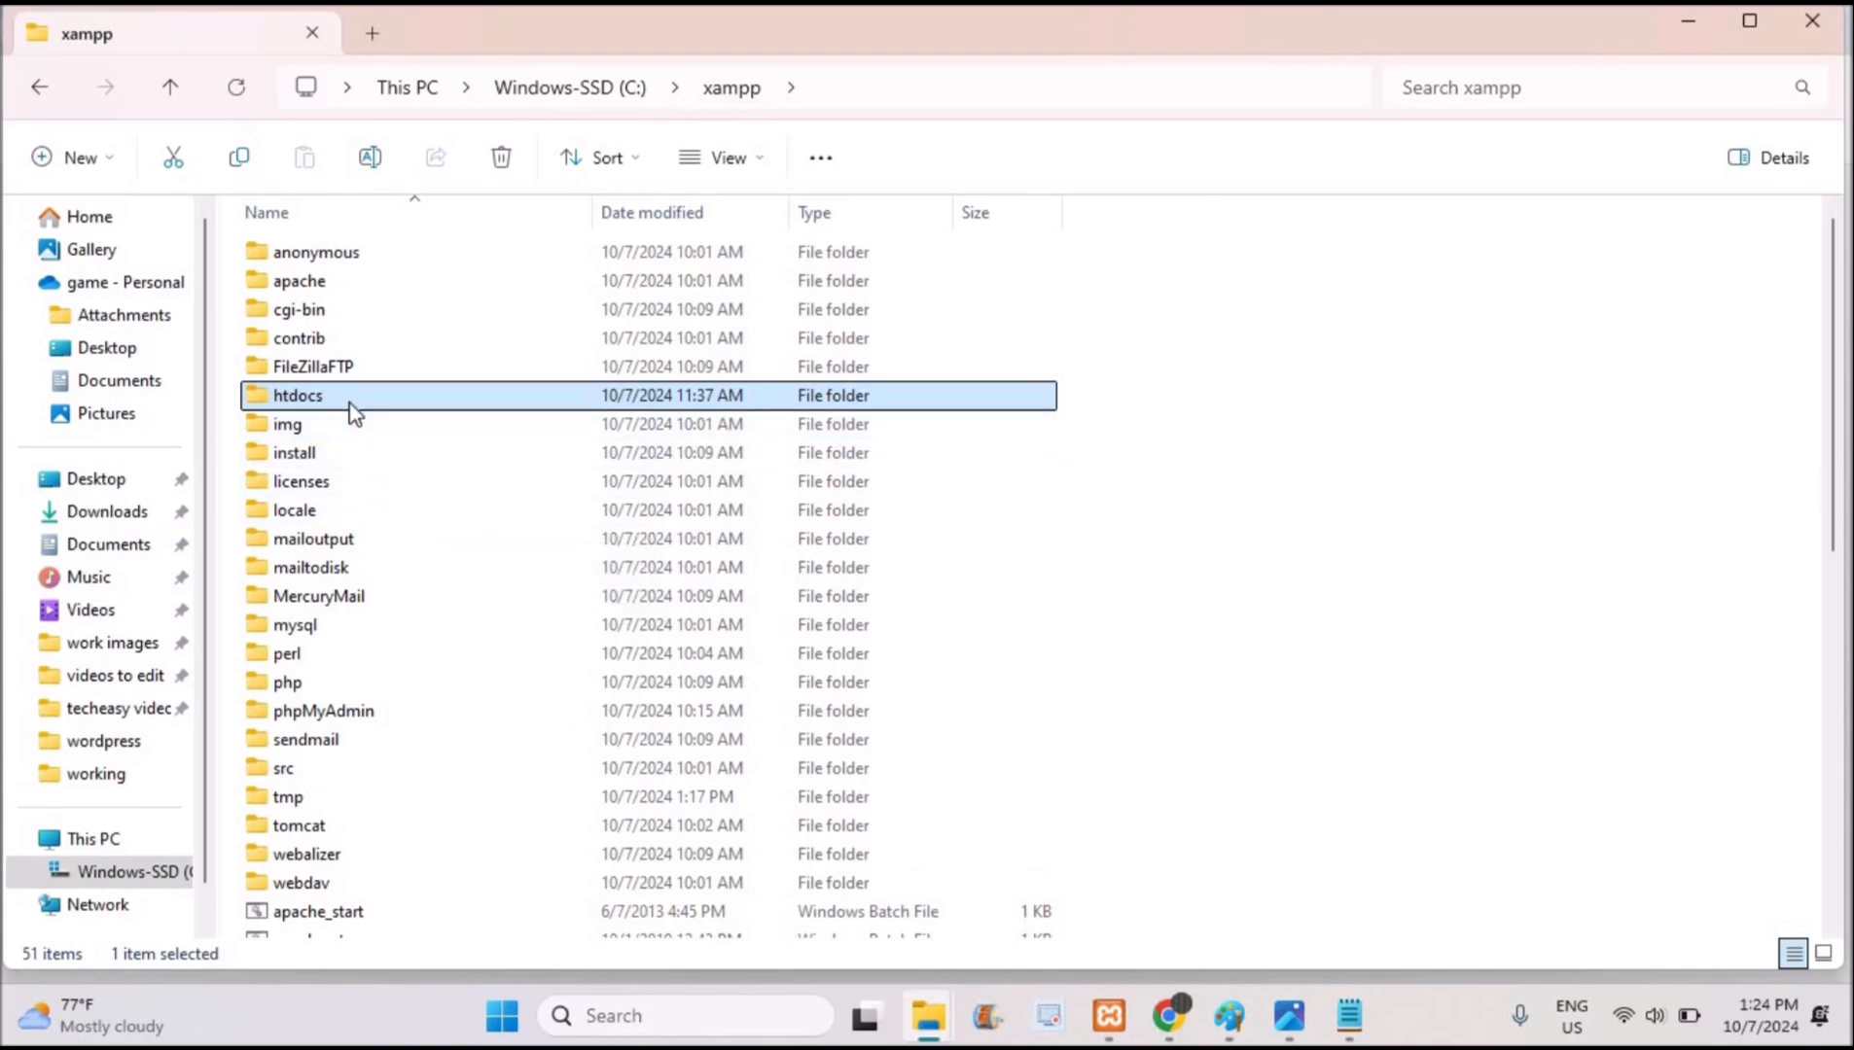
double_click(298, 394)
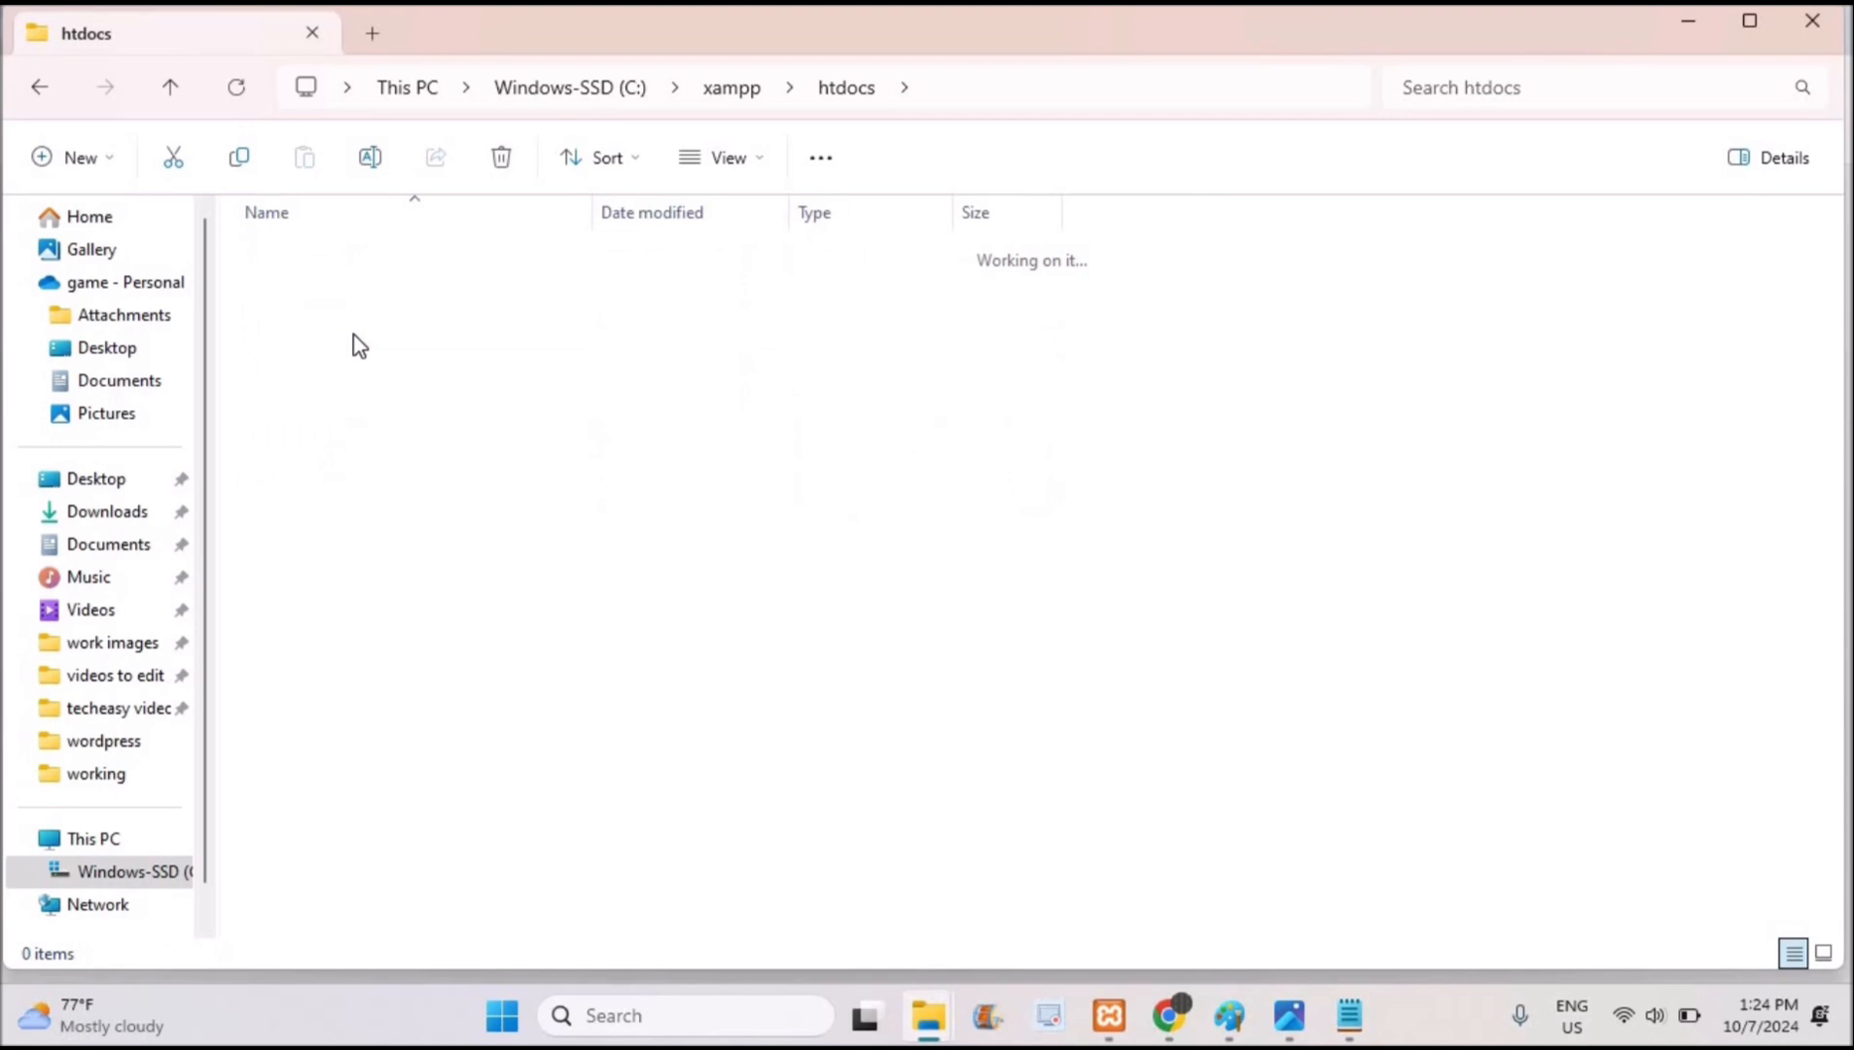
double_click(103, 741)
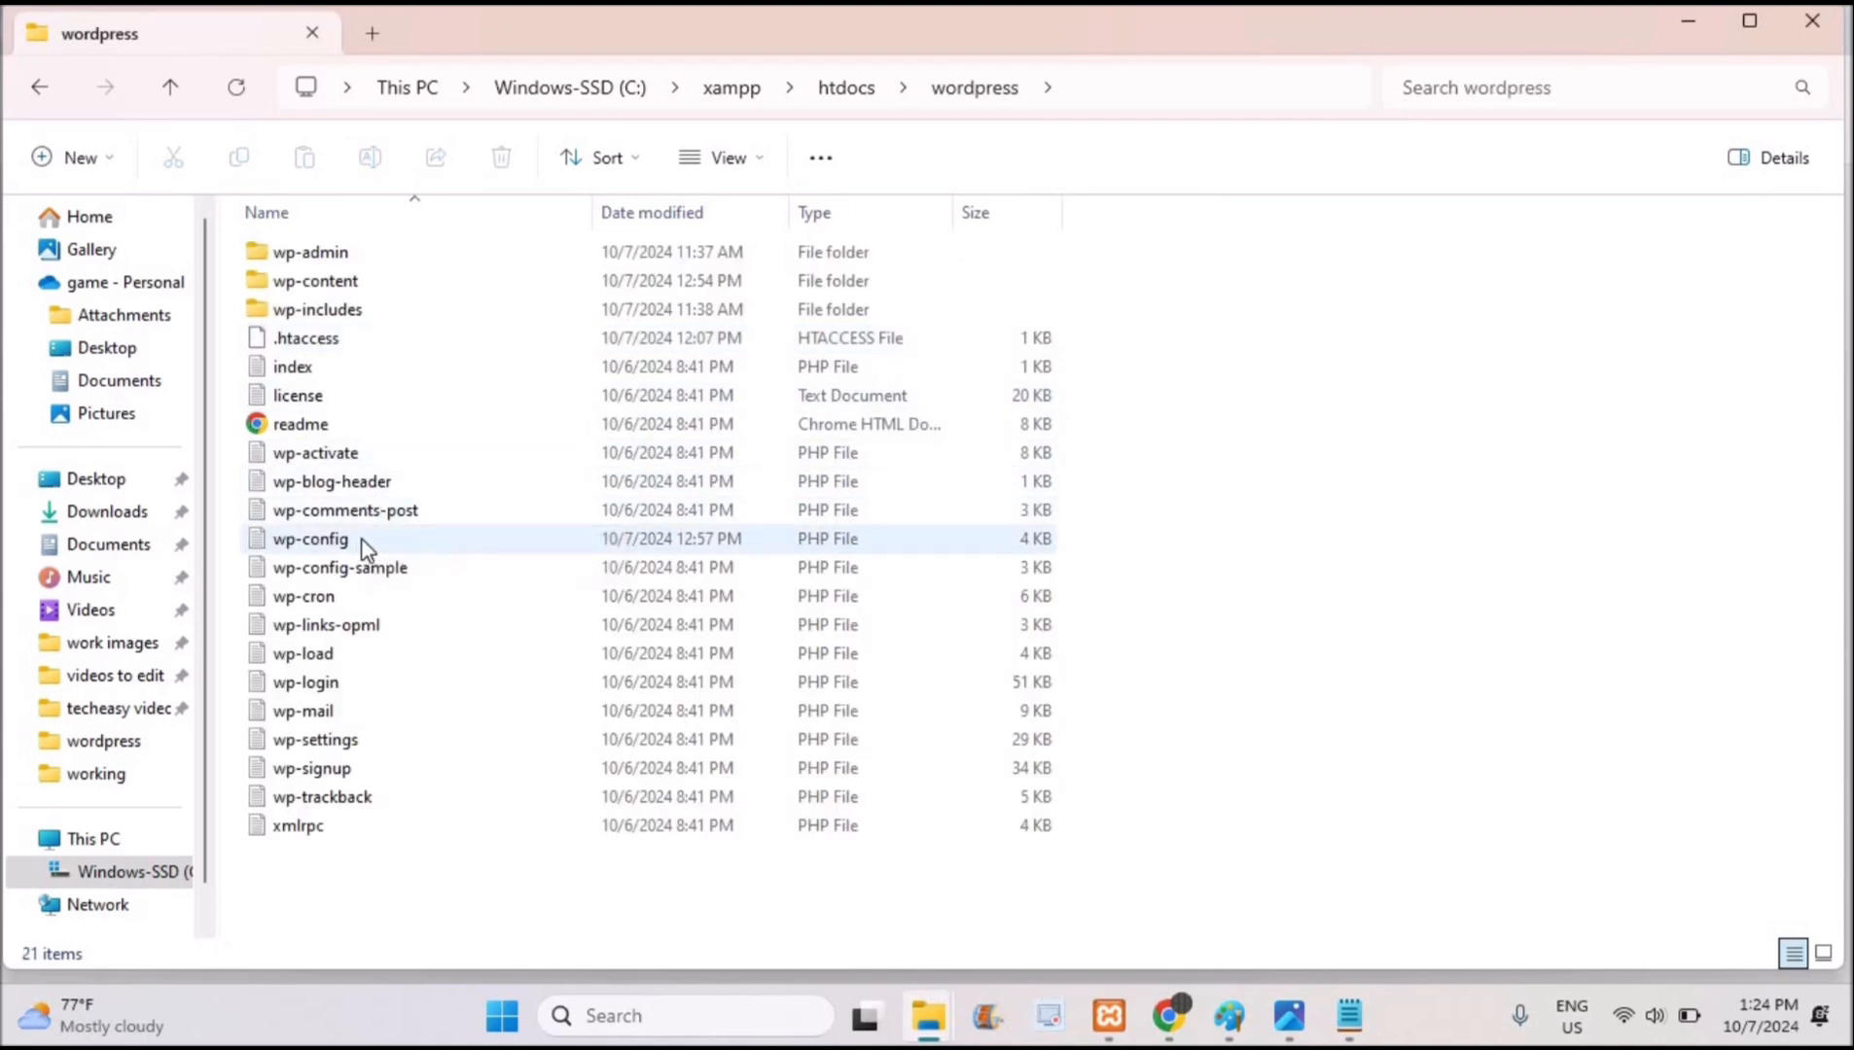
Delete wp-config from the wordpress folder, leaving wp-config-sample among 20 items
left_click(309, 538)
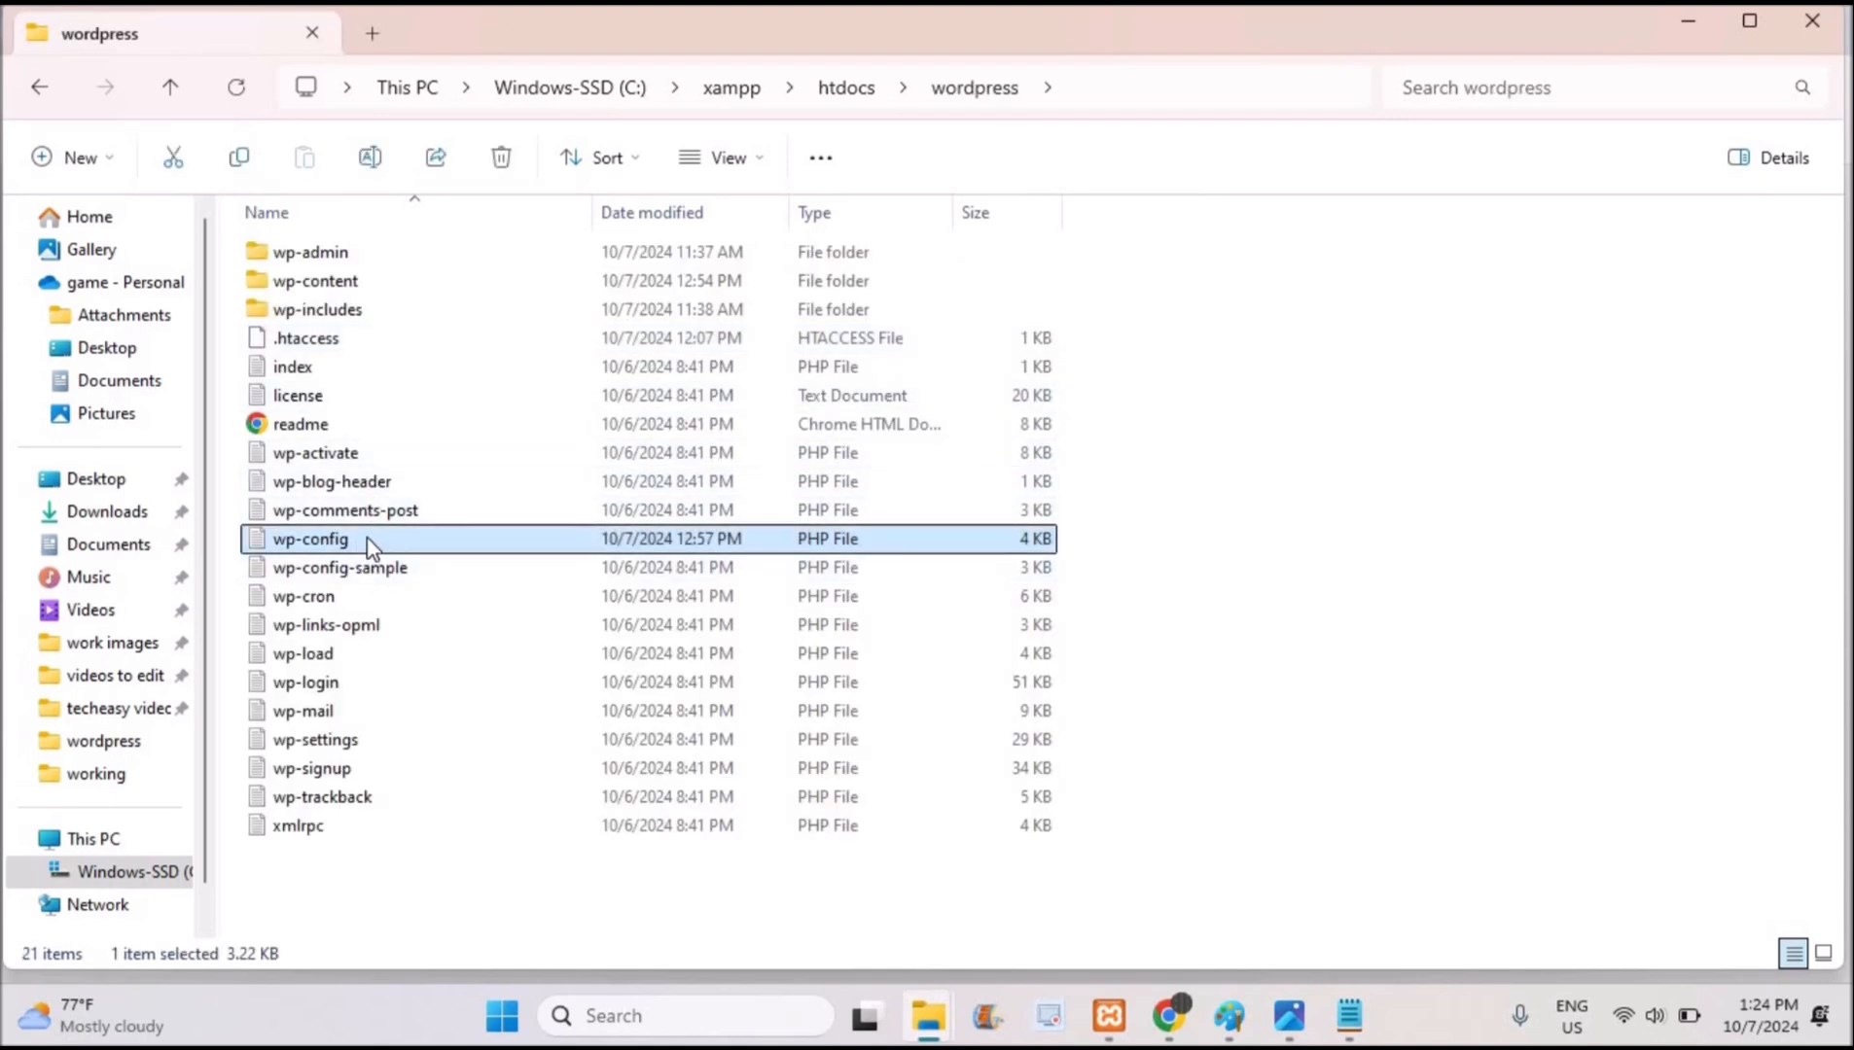
mouse_move(1169, 1016)
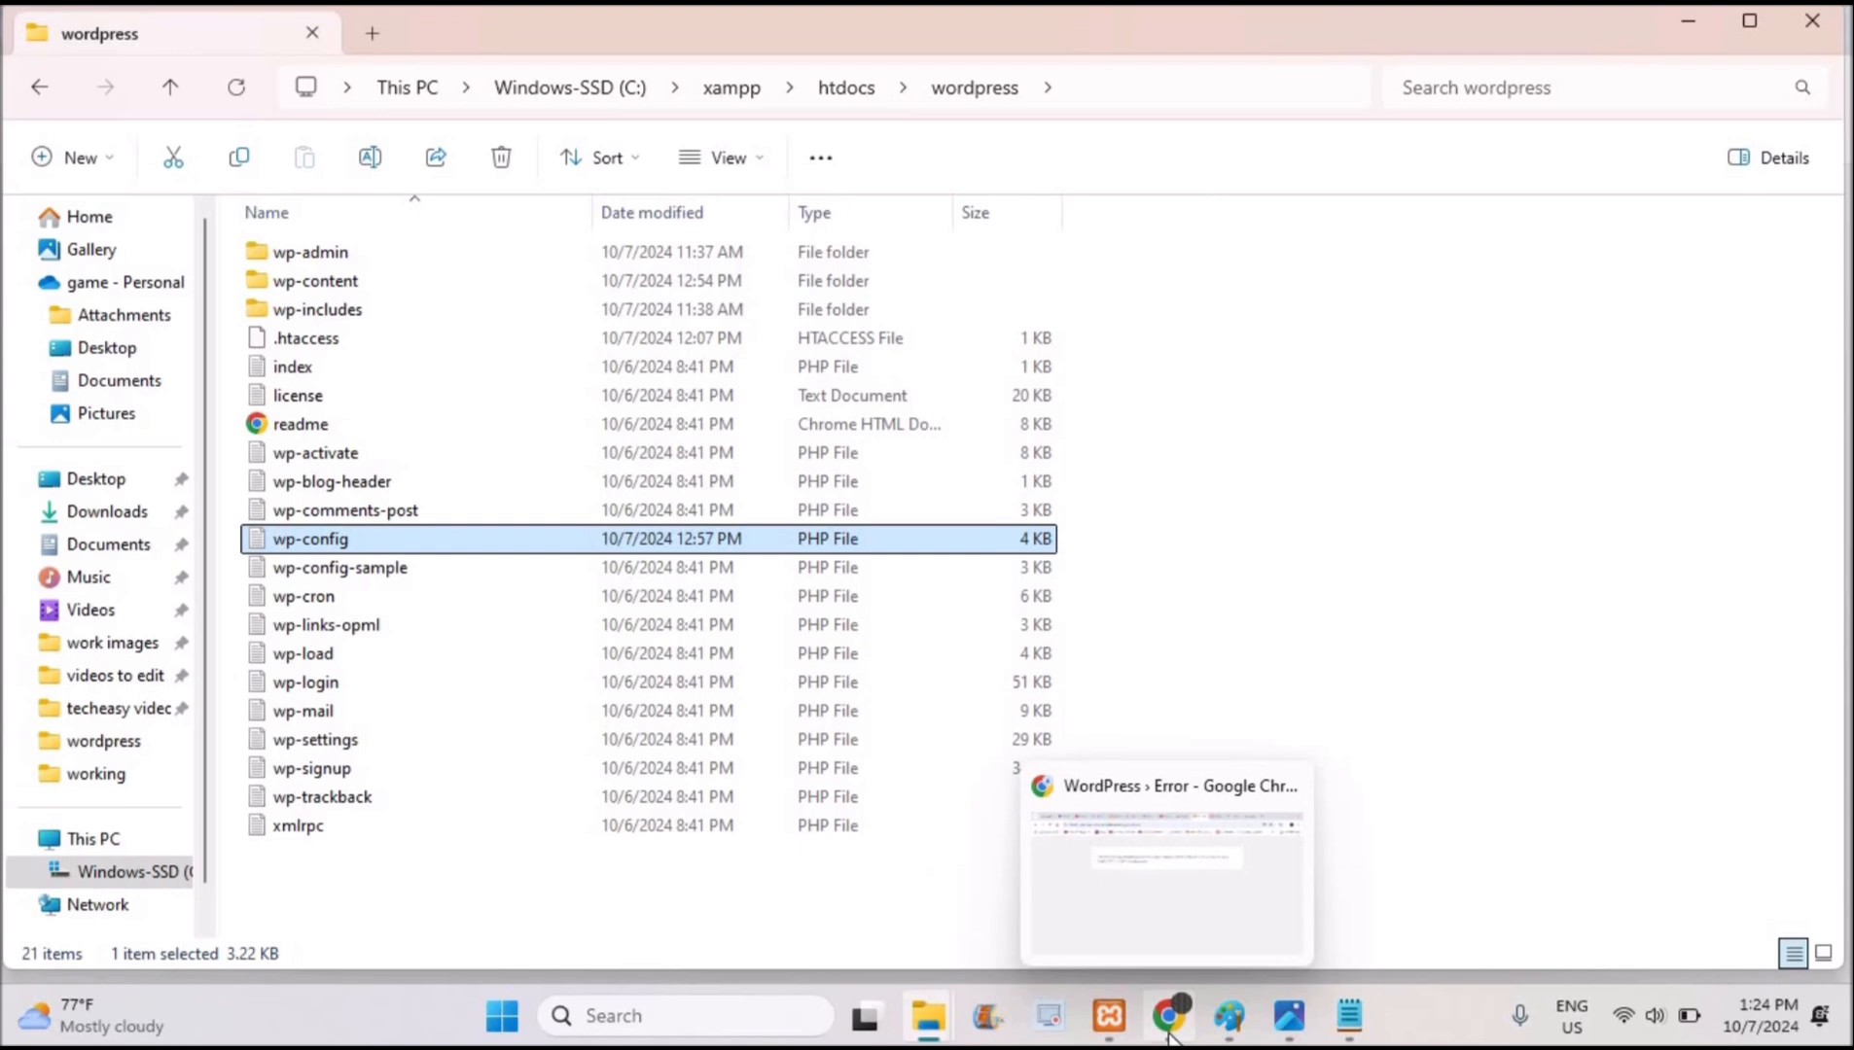
left_click(1165, 863)
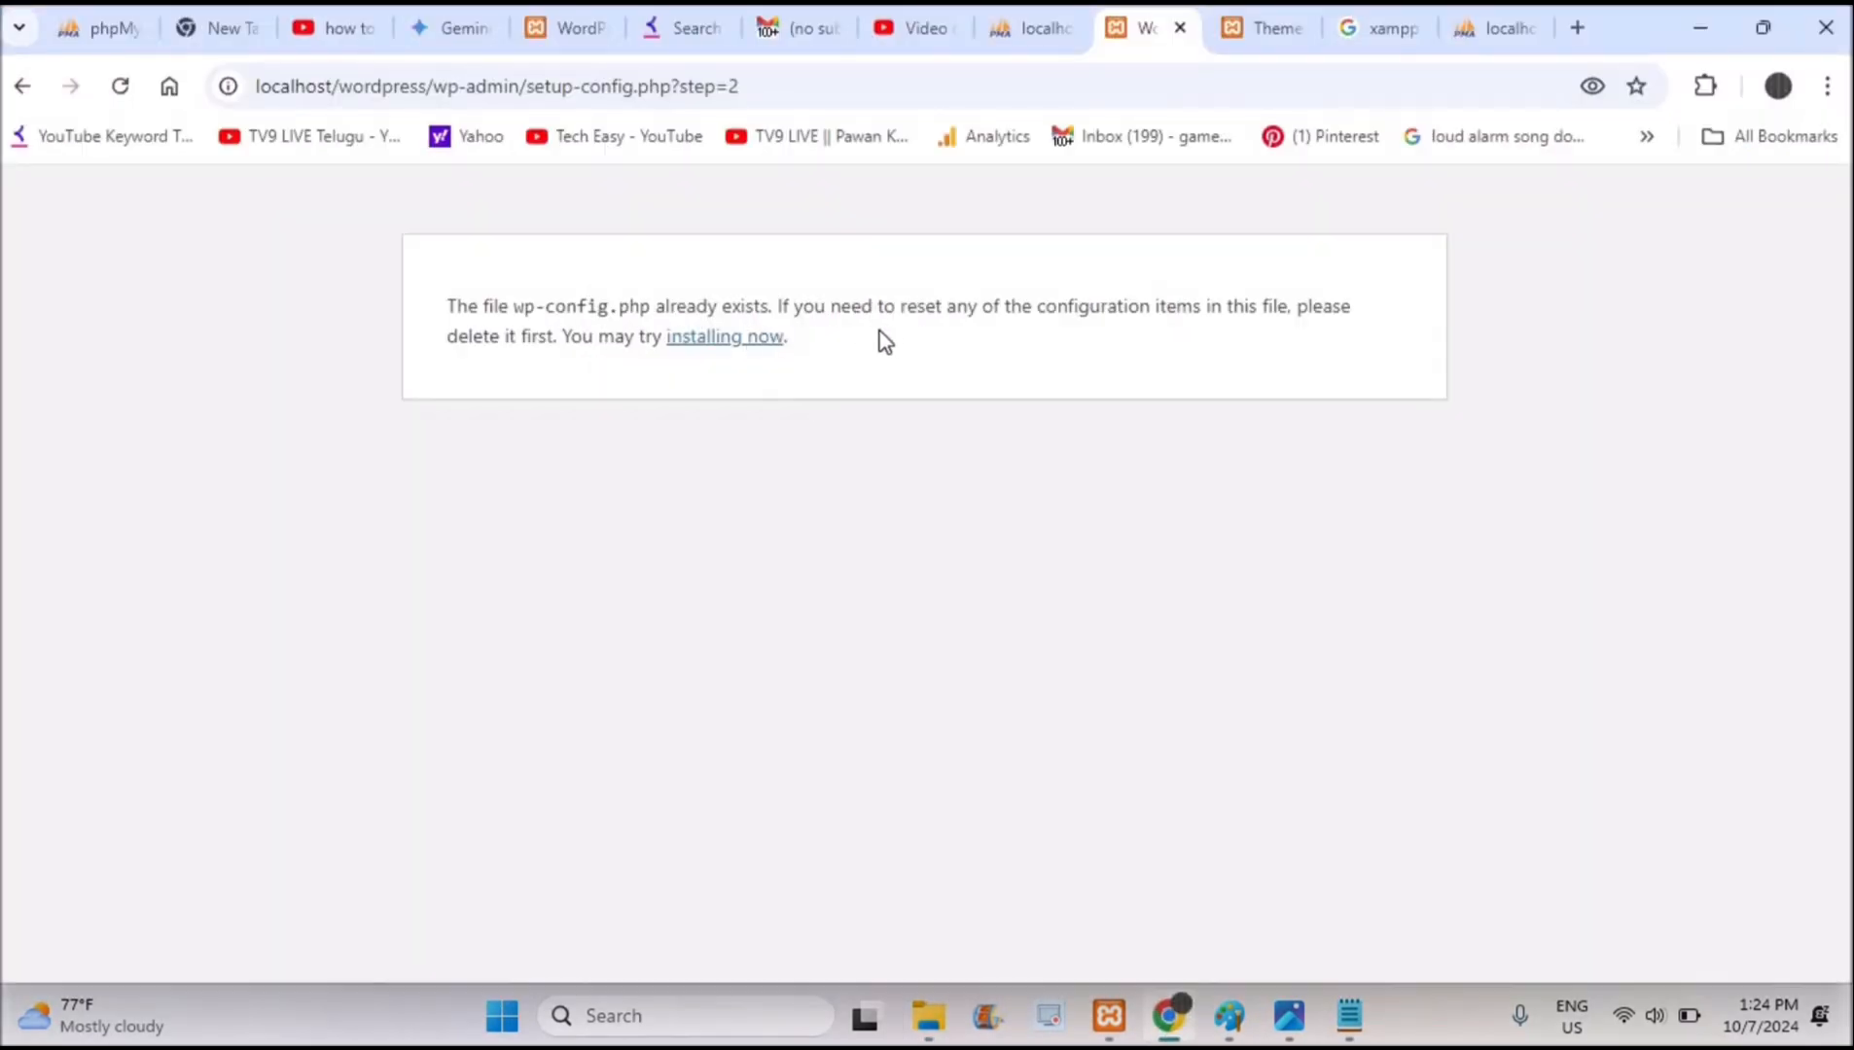
mouse_move(1128, 682)
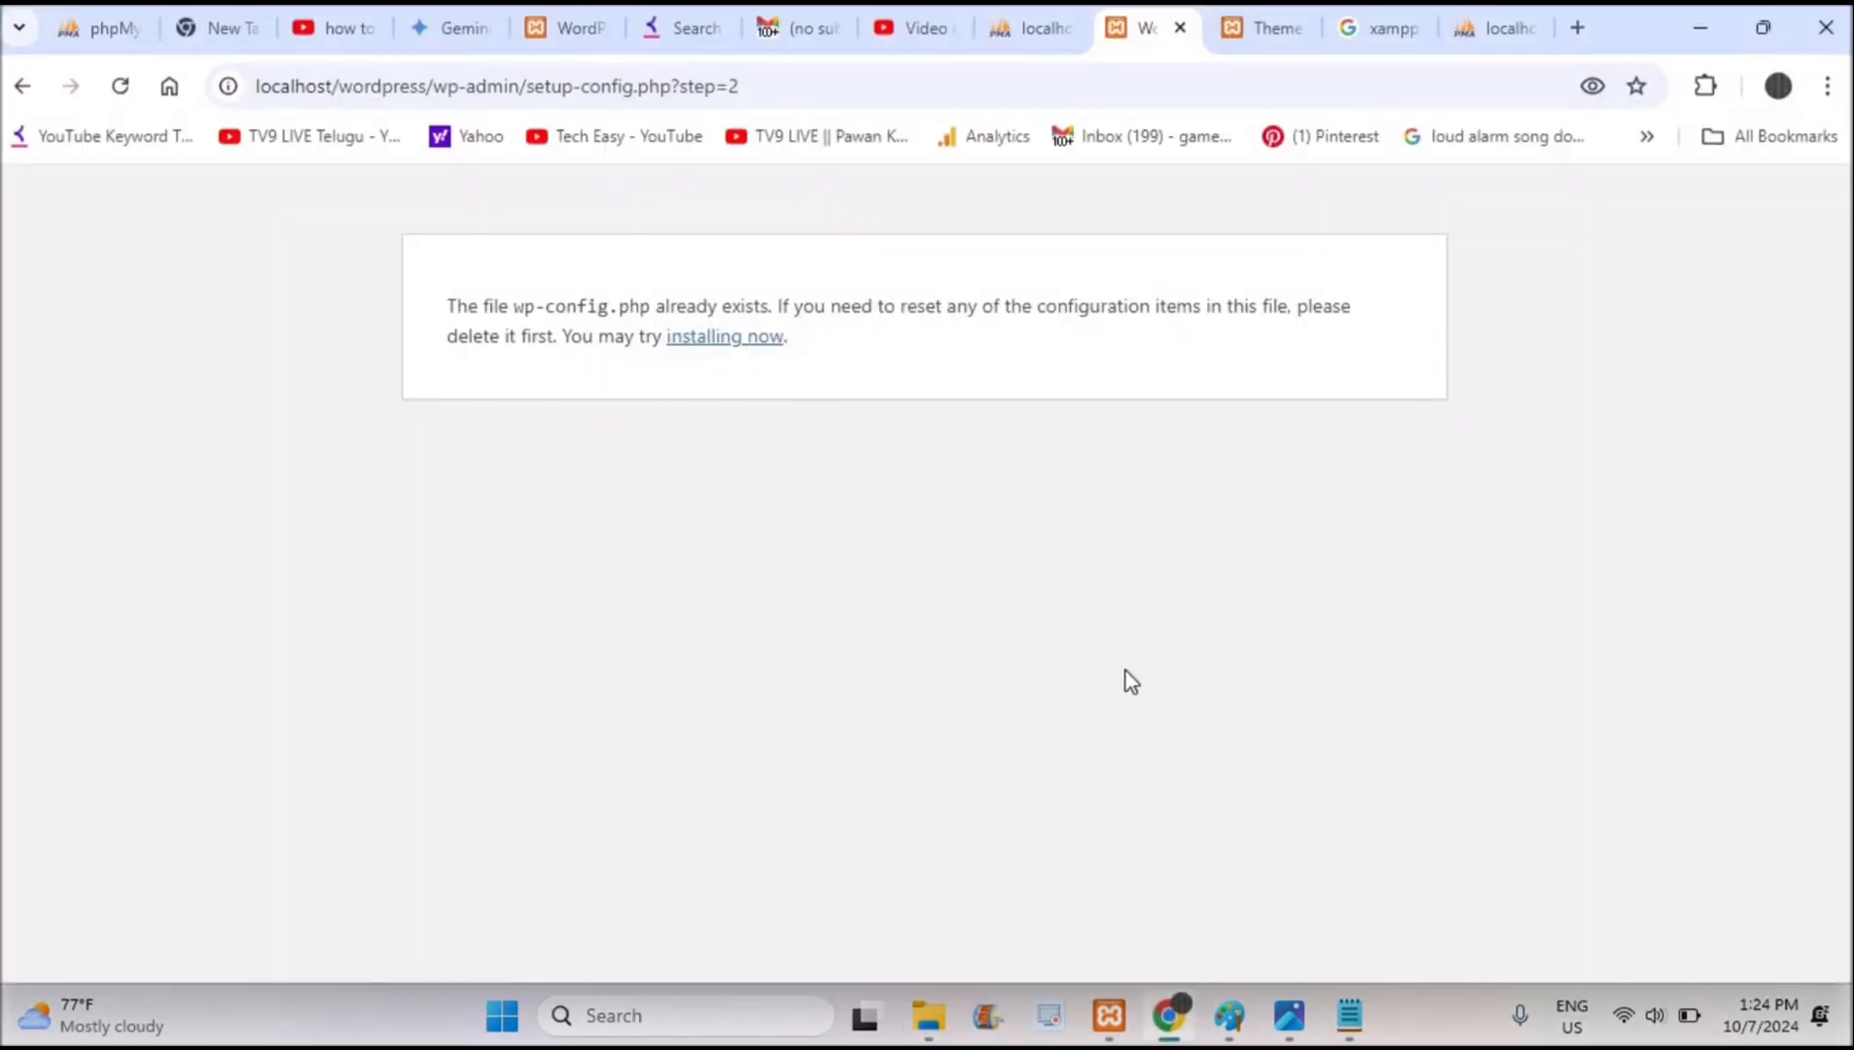
mouse_move(928, 1015)
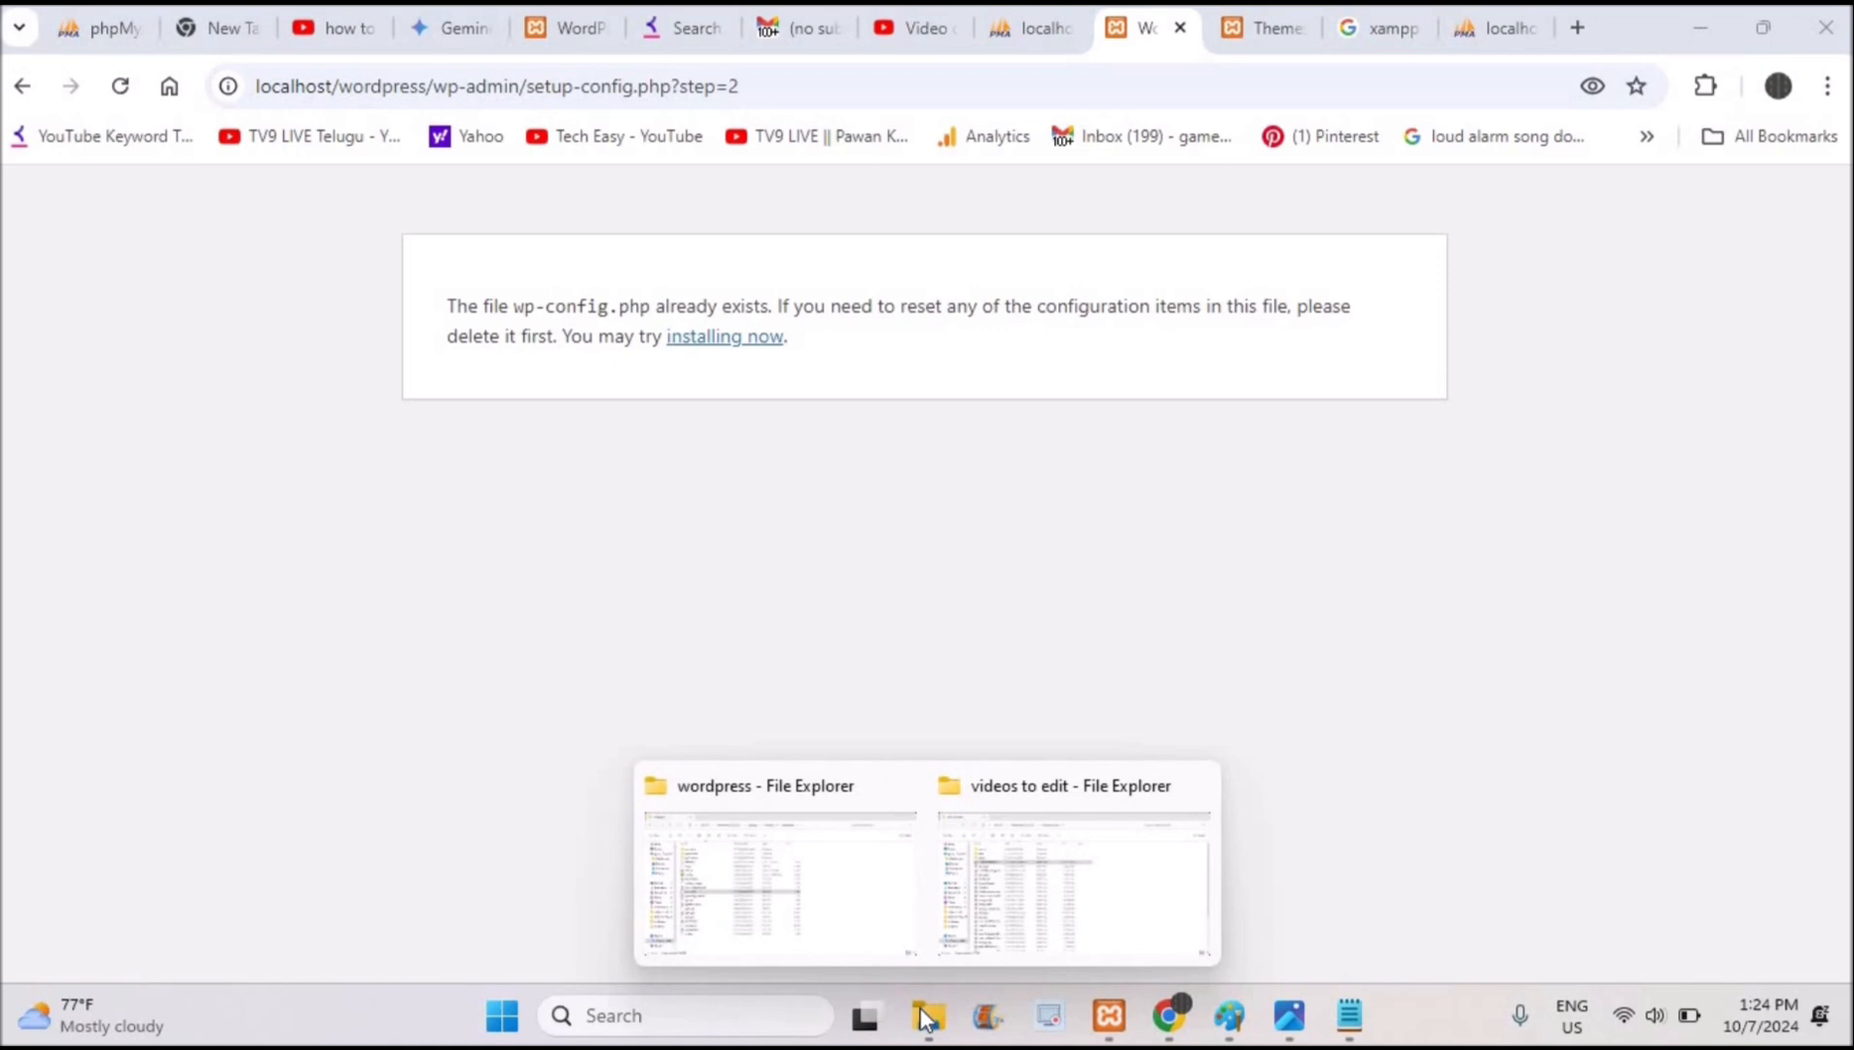
left_click(778, 864)
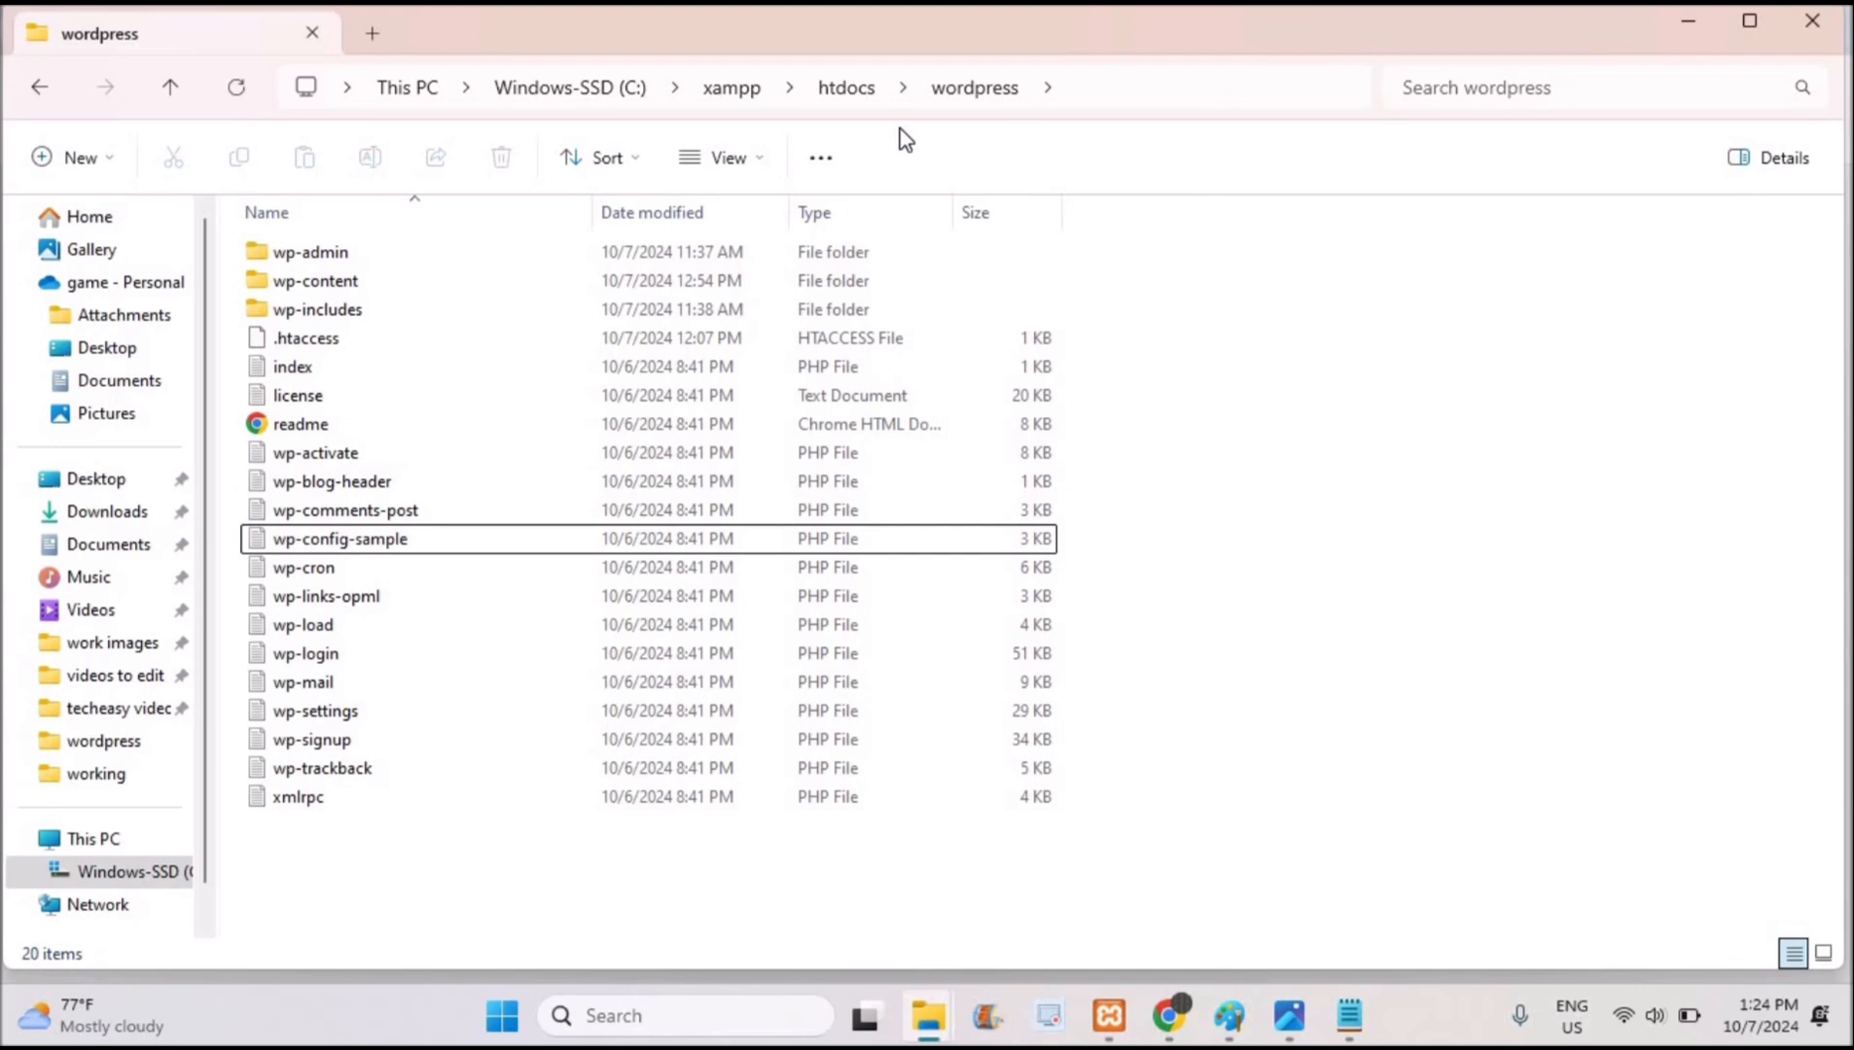
mouse_move(1690, 26)
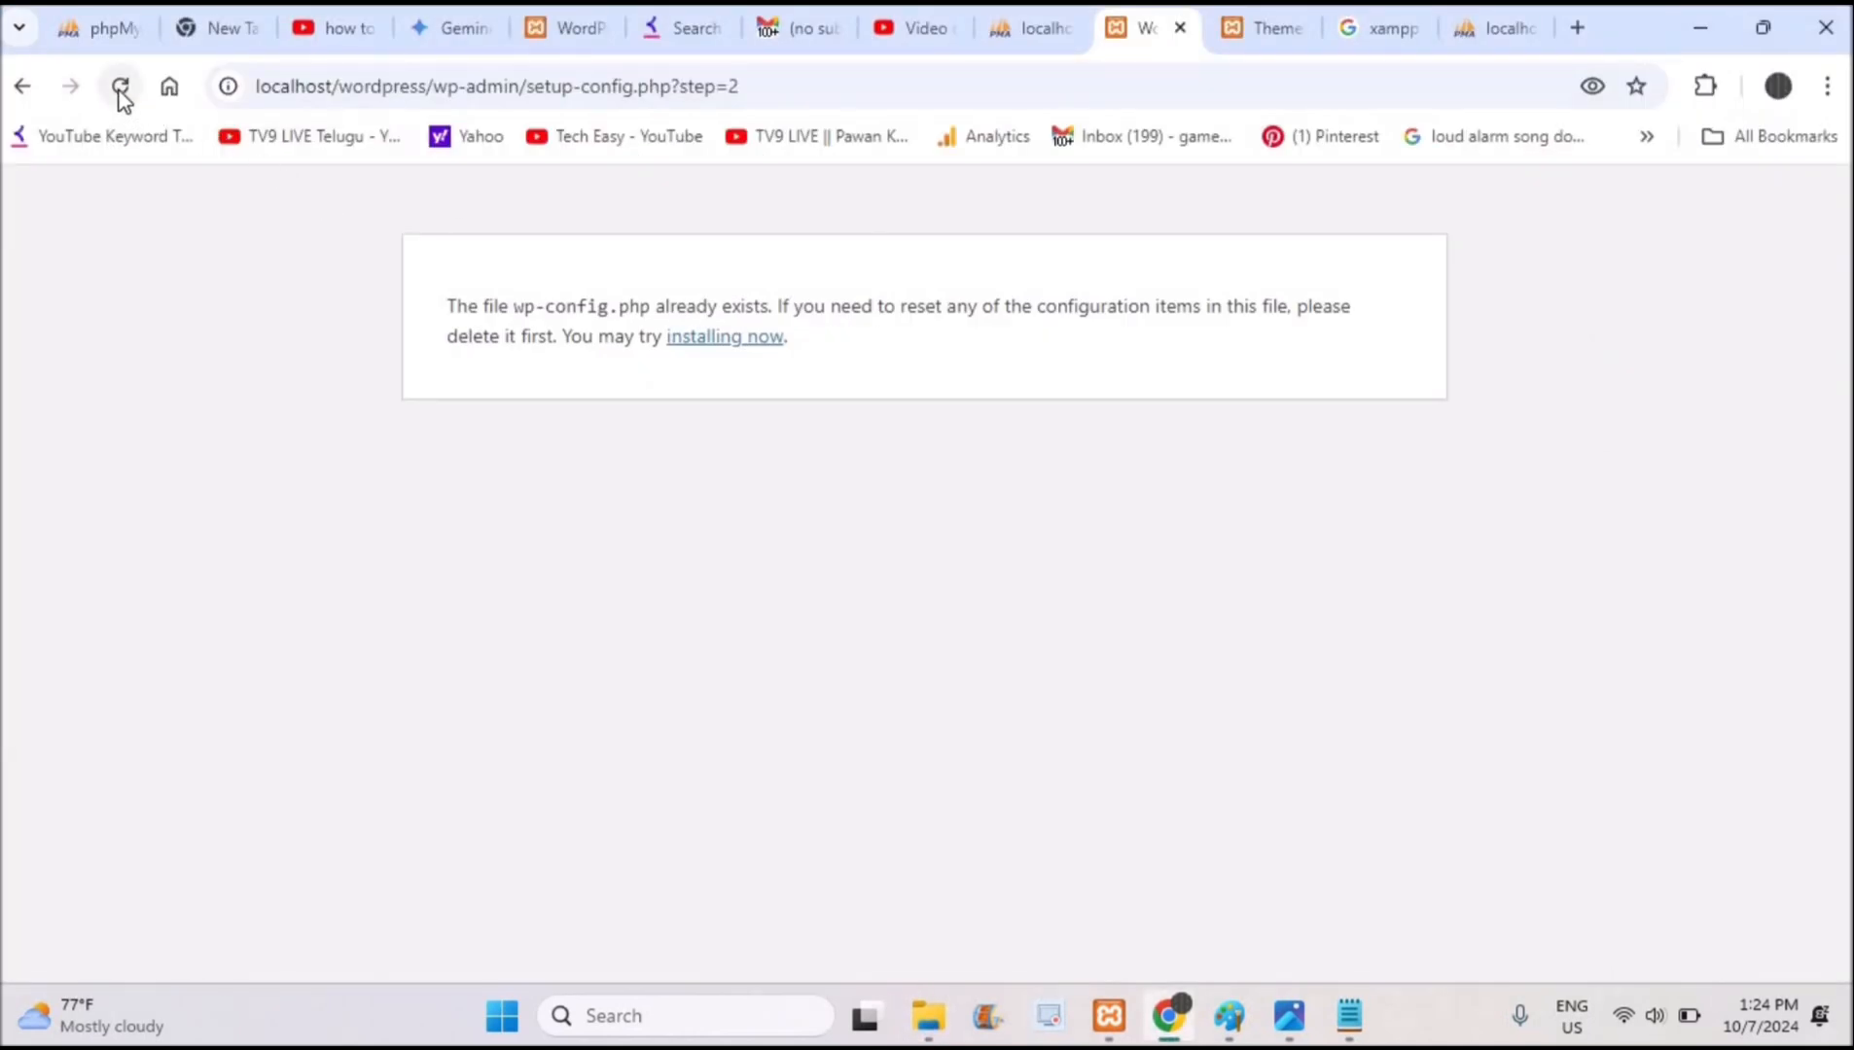
Reload the setup page and resubmit database wordpress, user root, host localhost:3307/
left_click(119, 85)
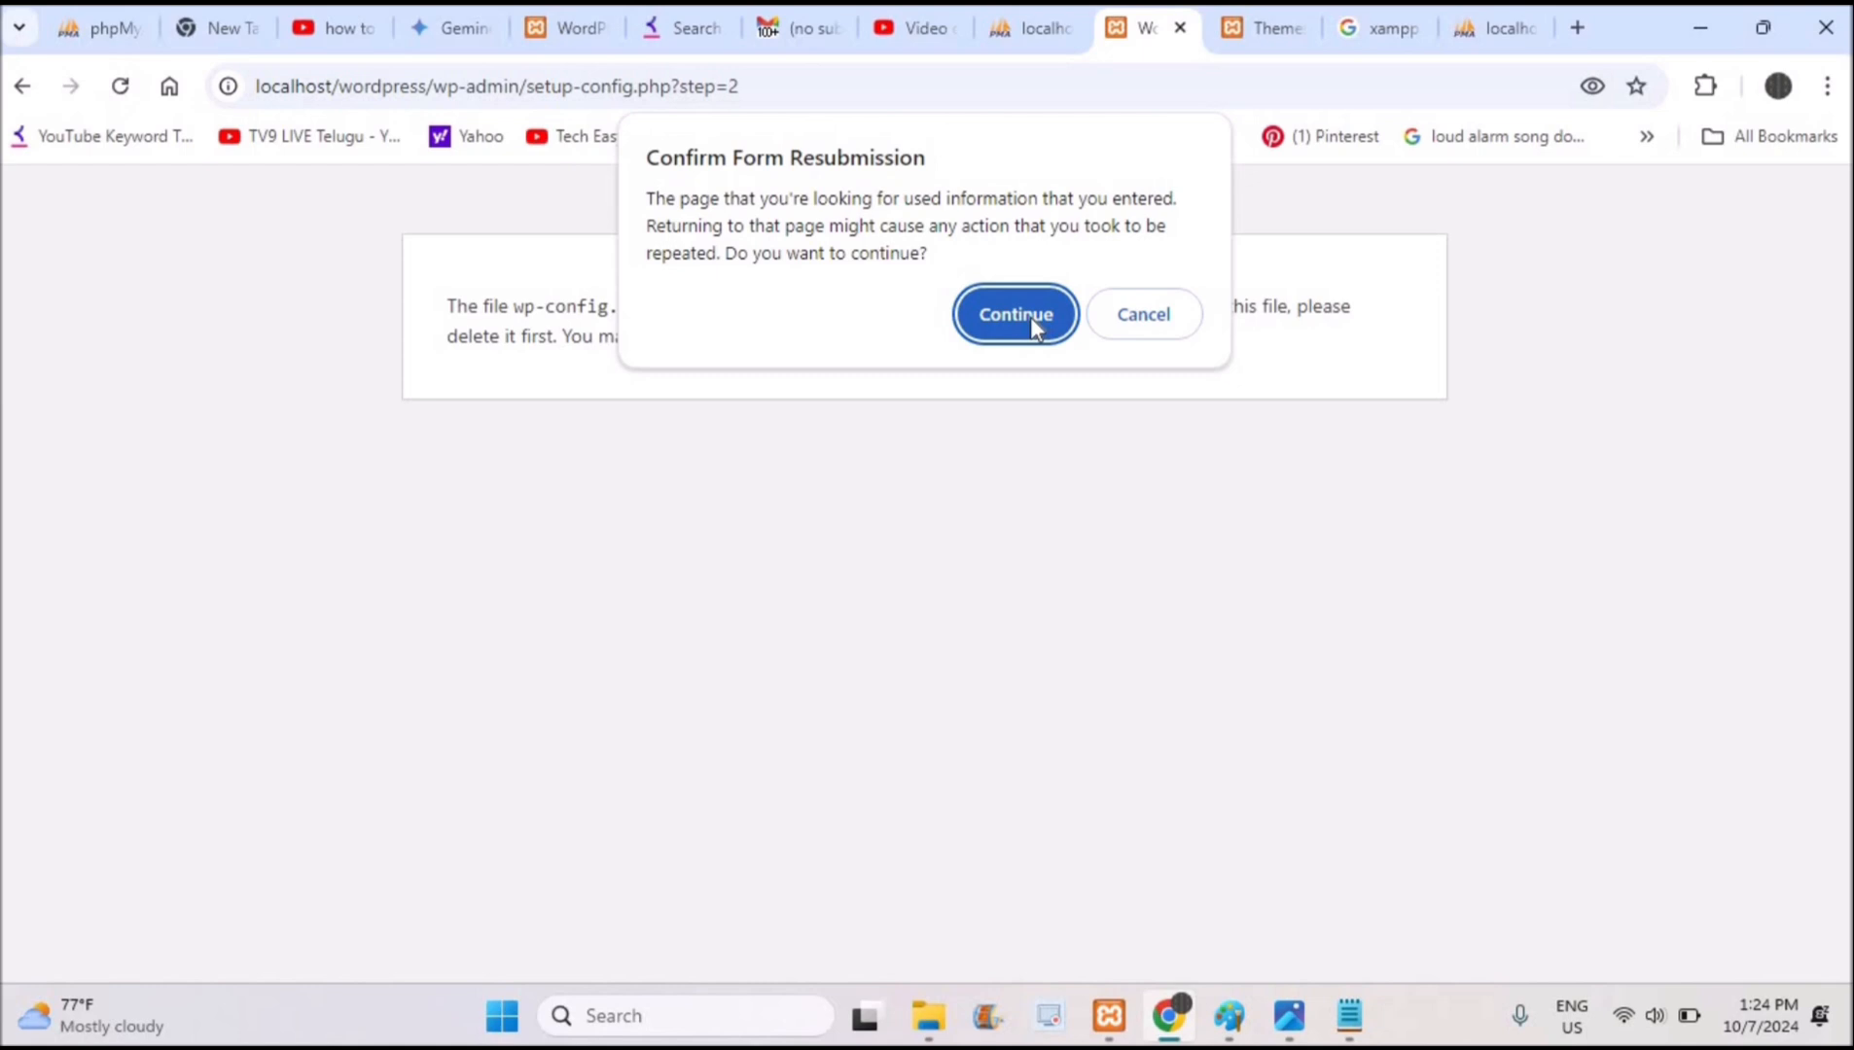
left_click(1014, 313)
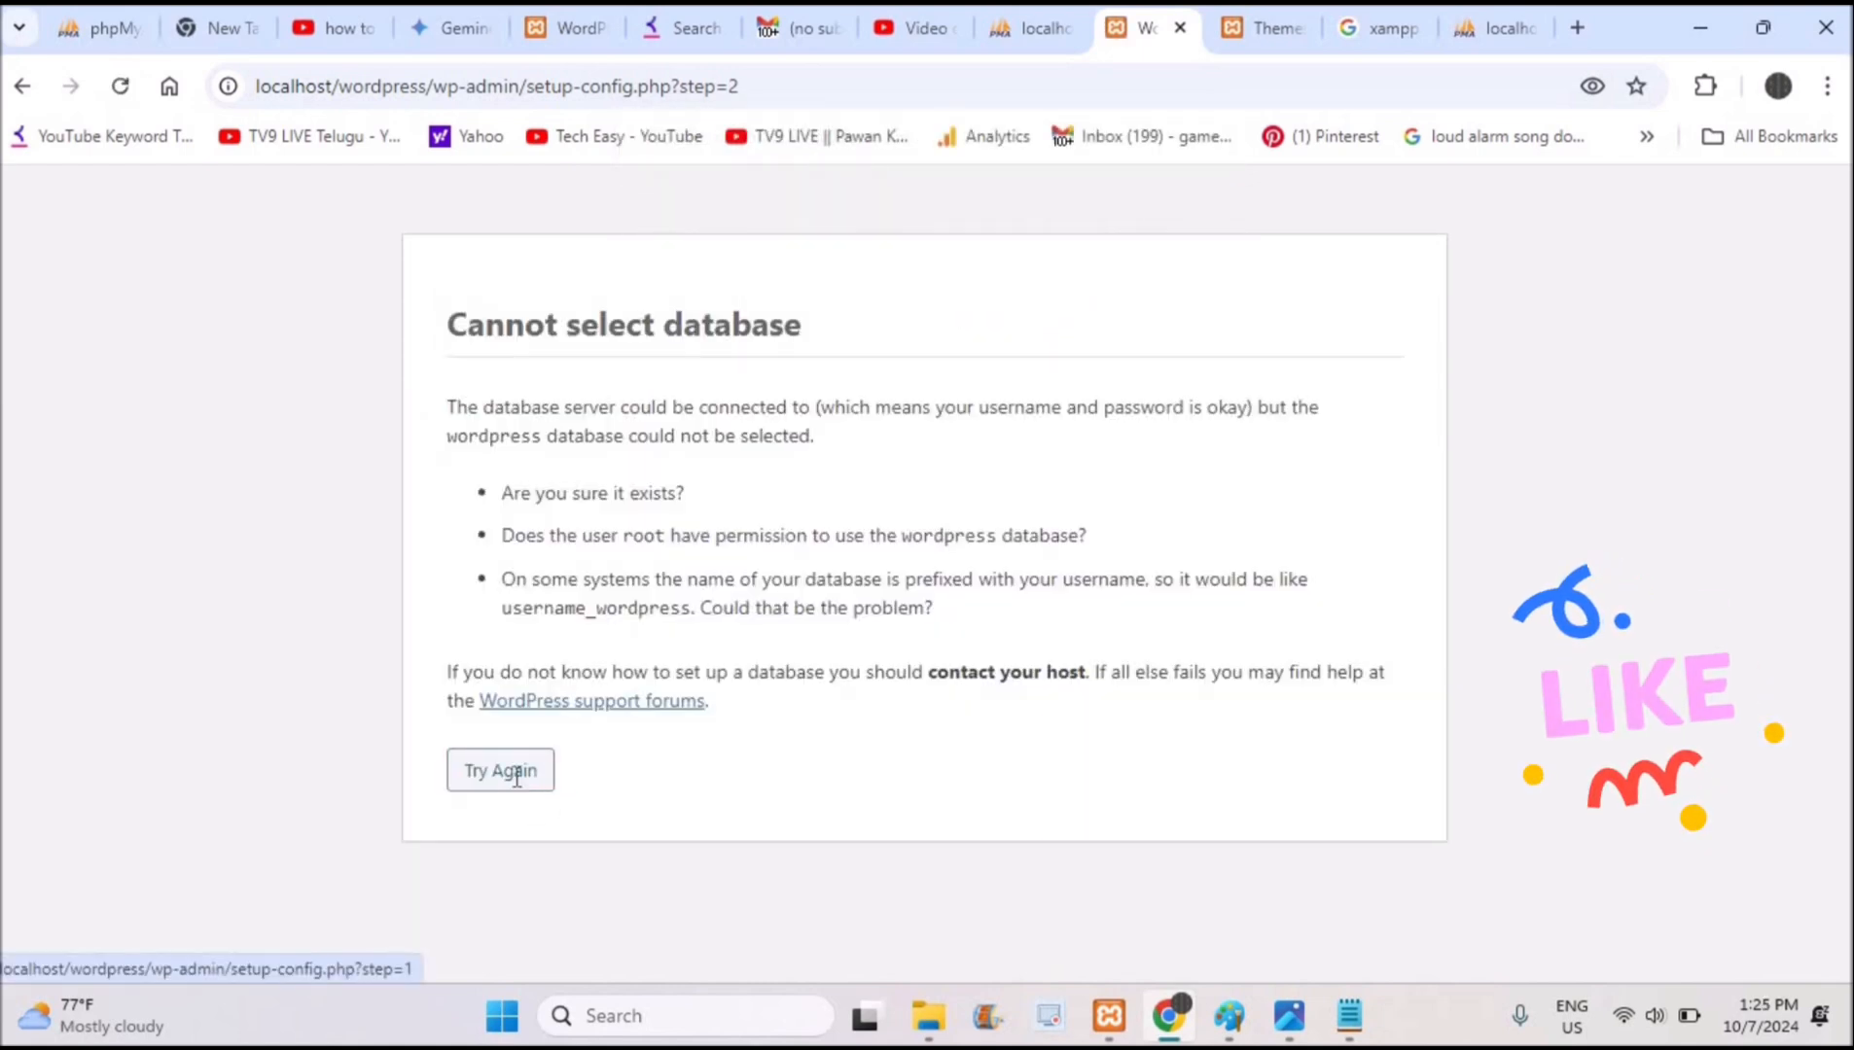
left_click(498, 770)
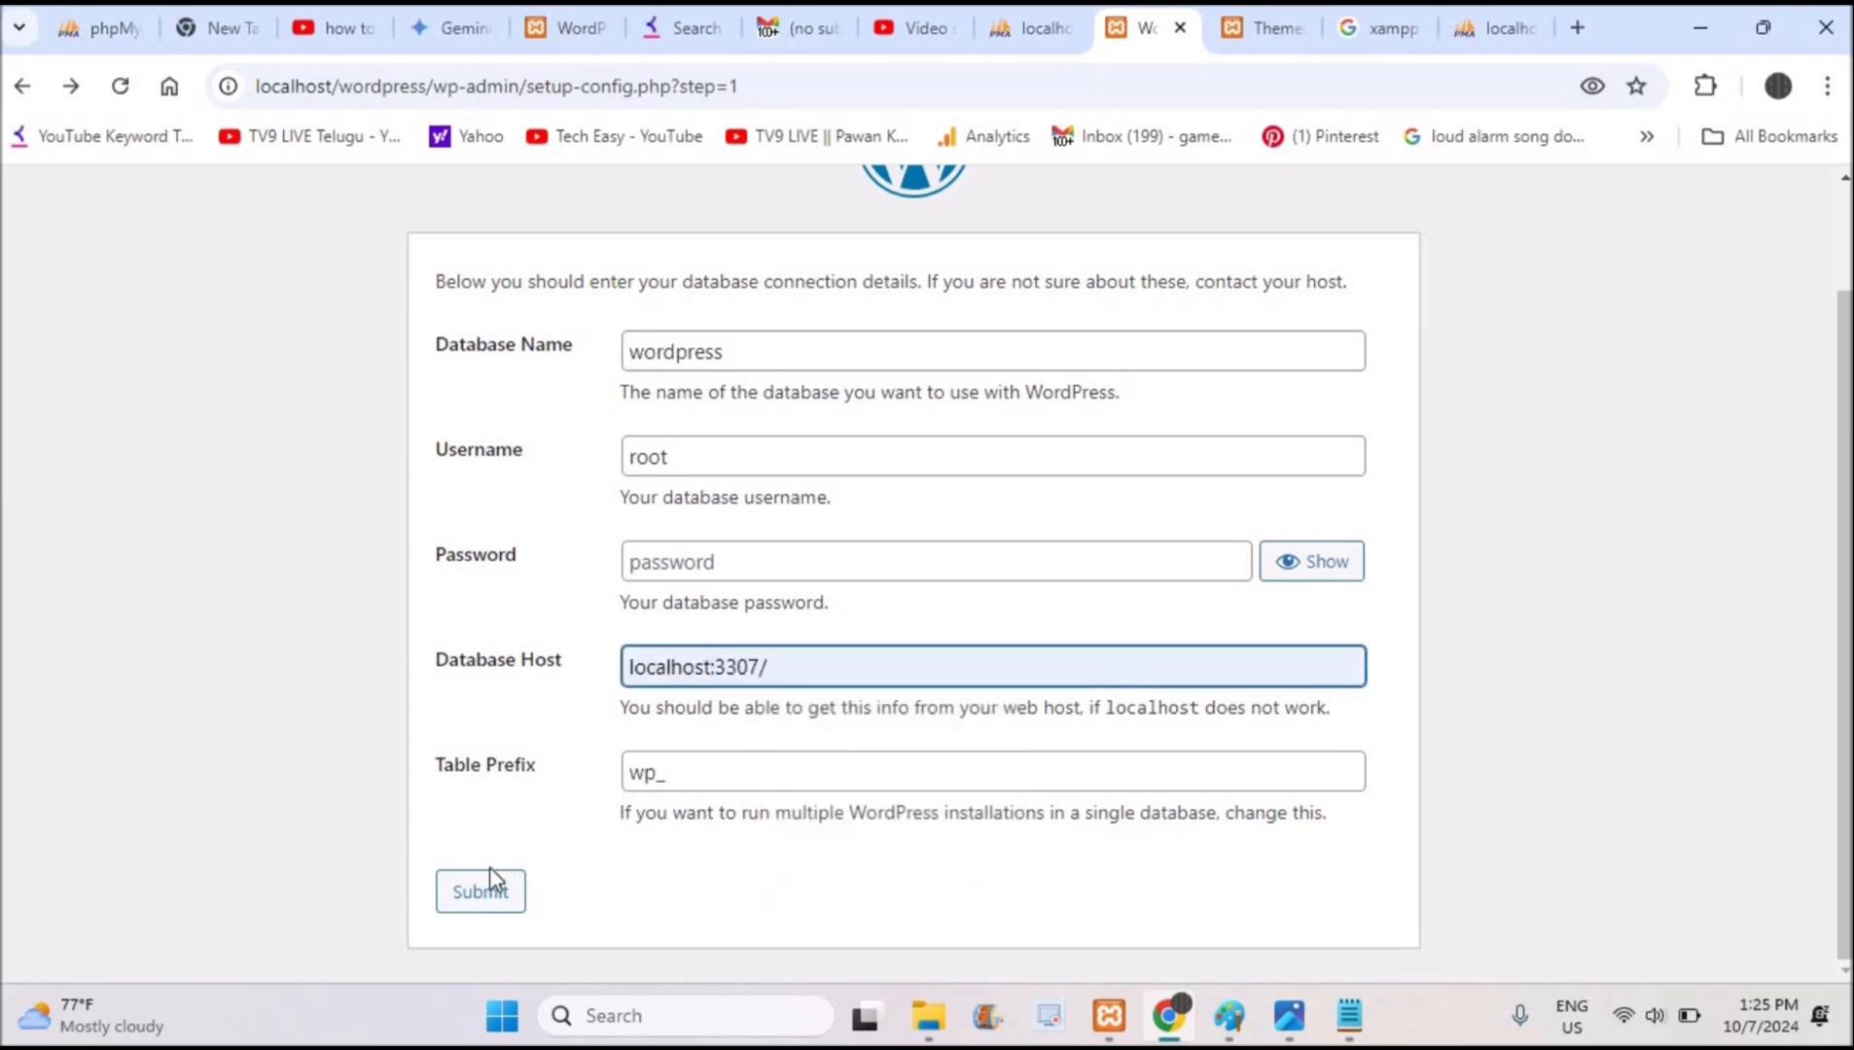
left_click(480, 891)
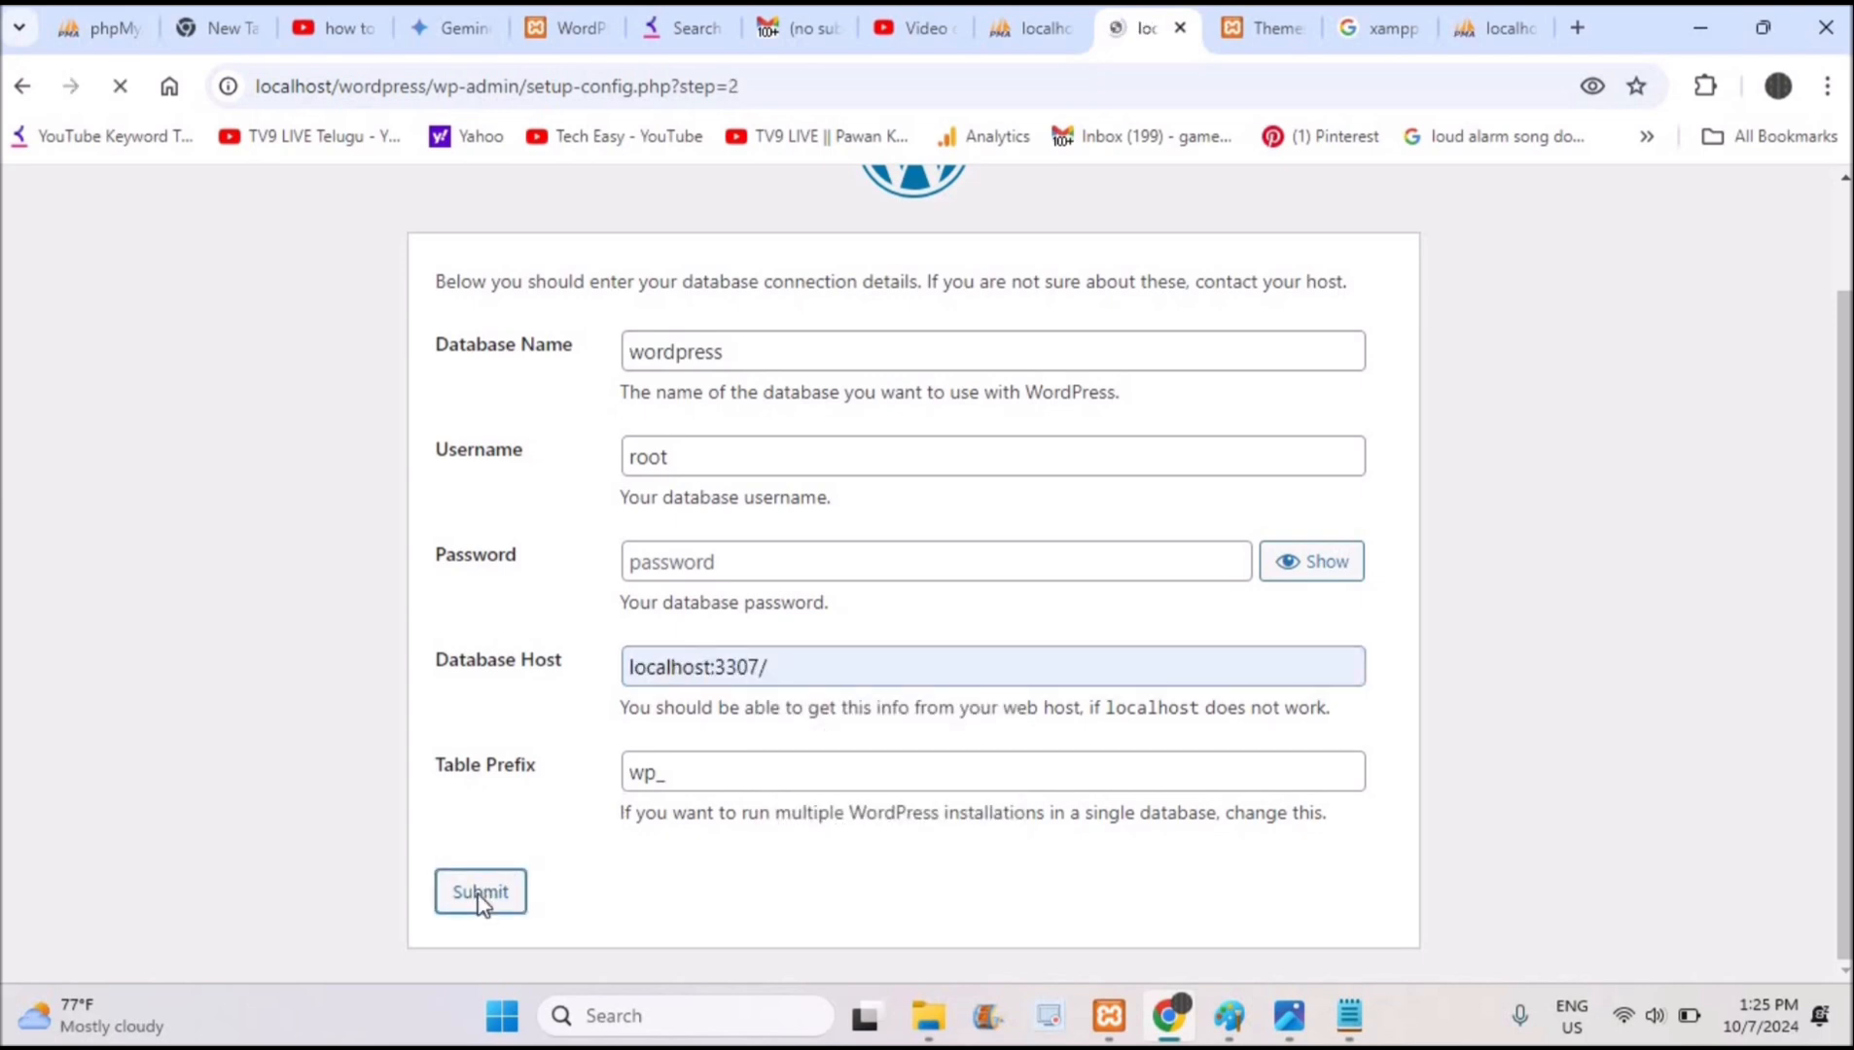
Run the installation, which reports Already Installed, and go to the Log In page
left_click(481, 891)
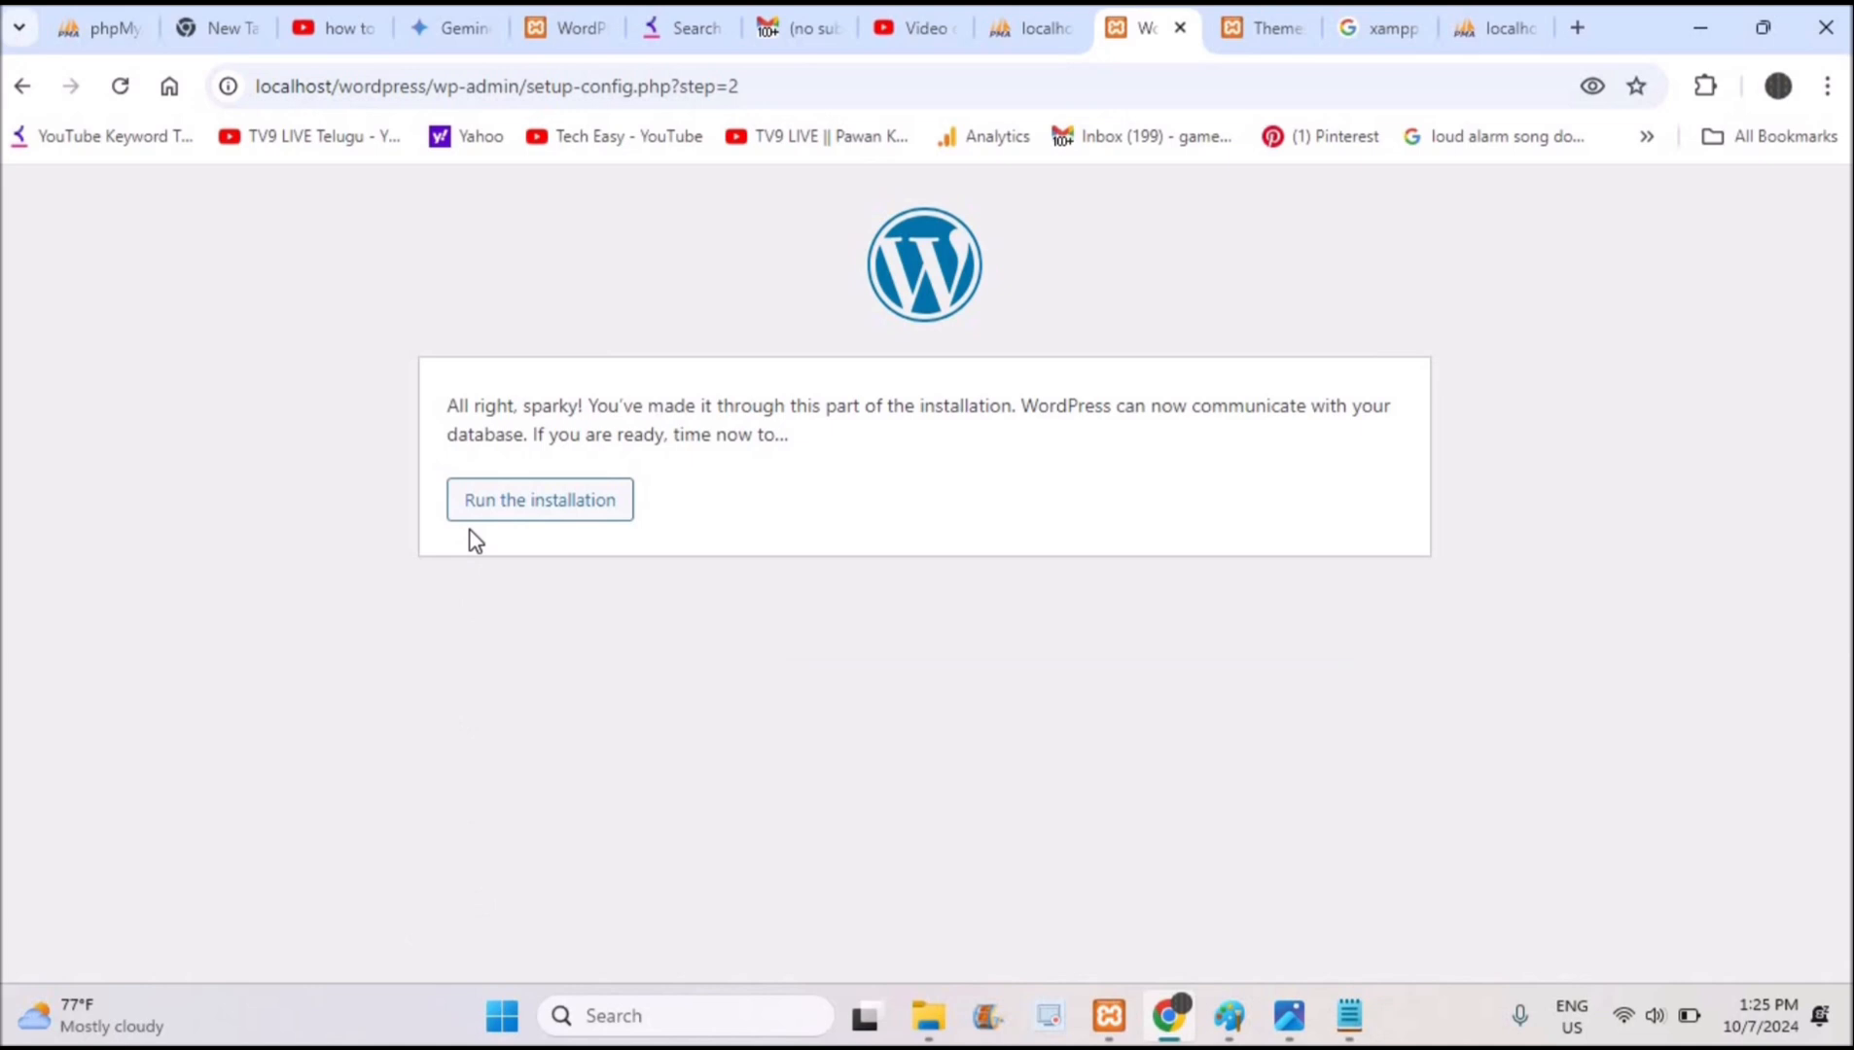
left_click(539, 500)
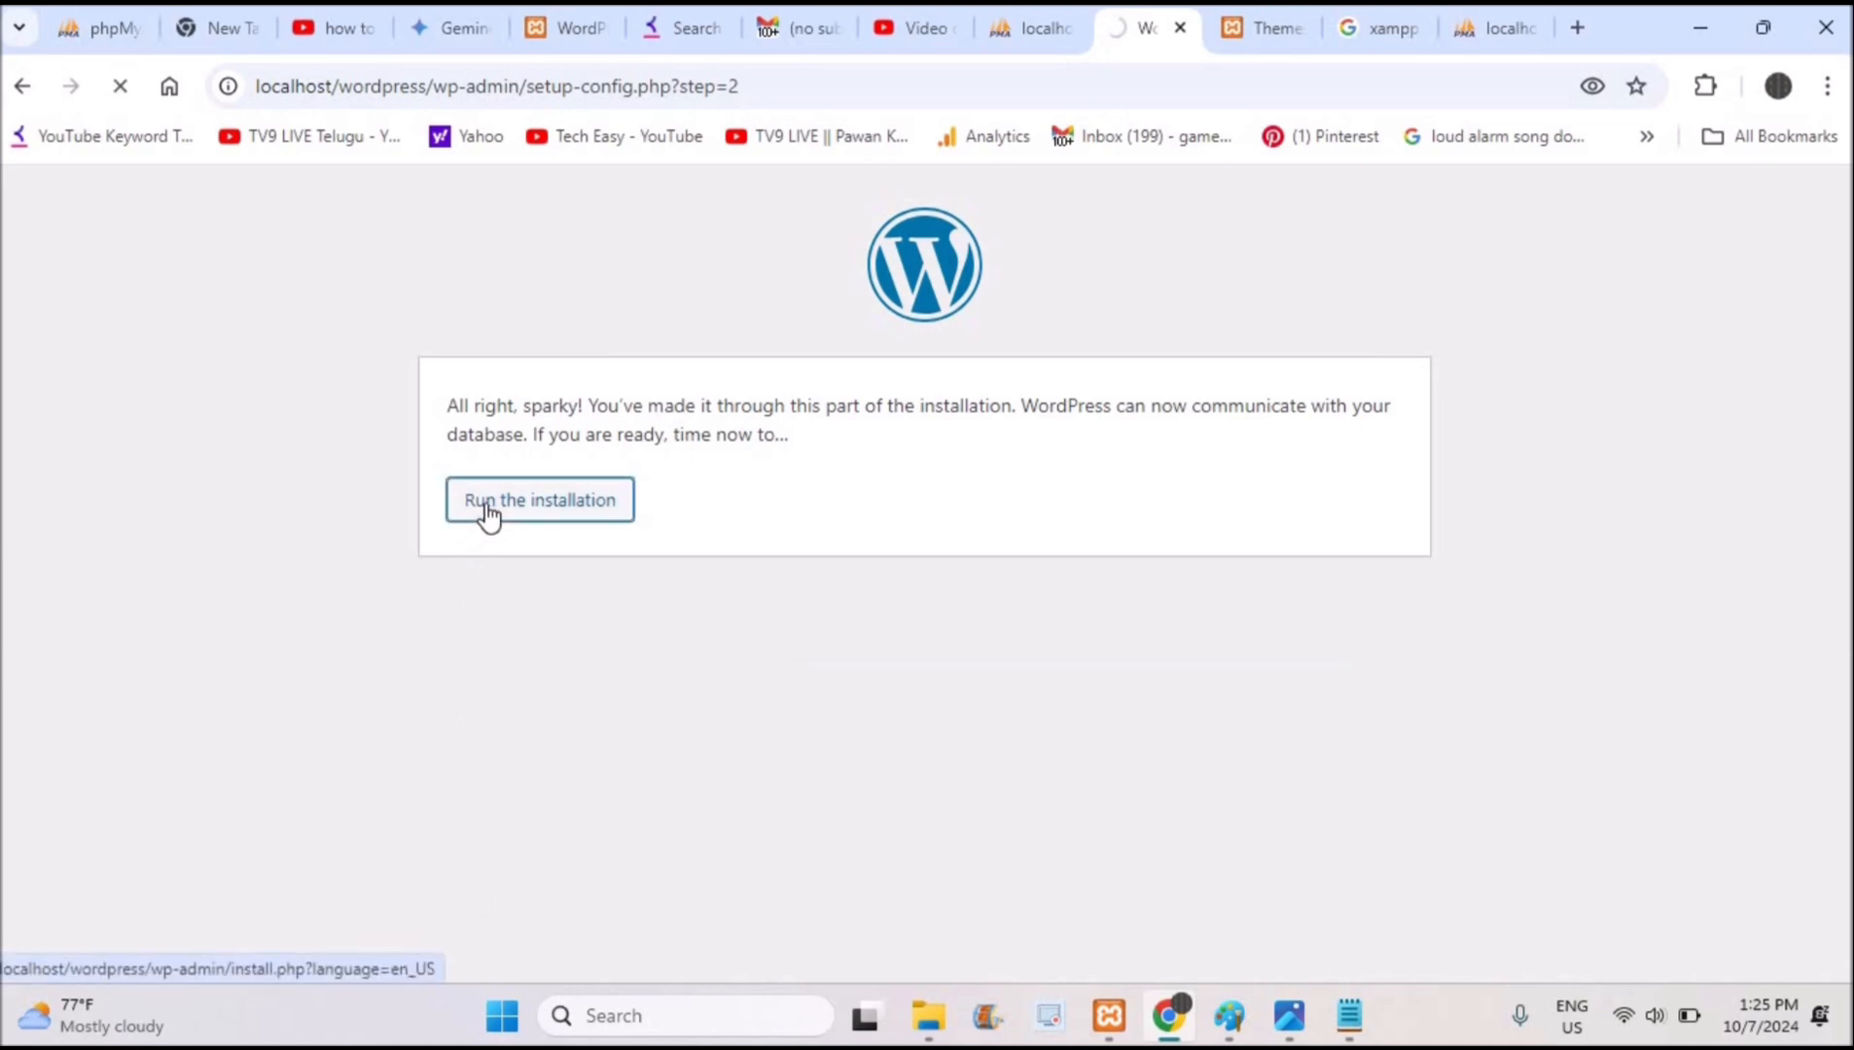
left_click(538, 500)
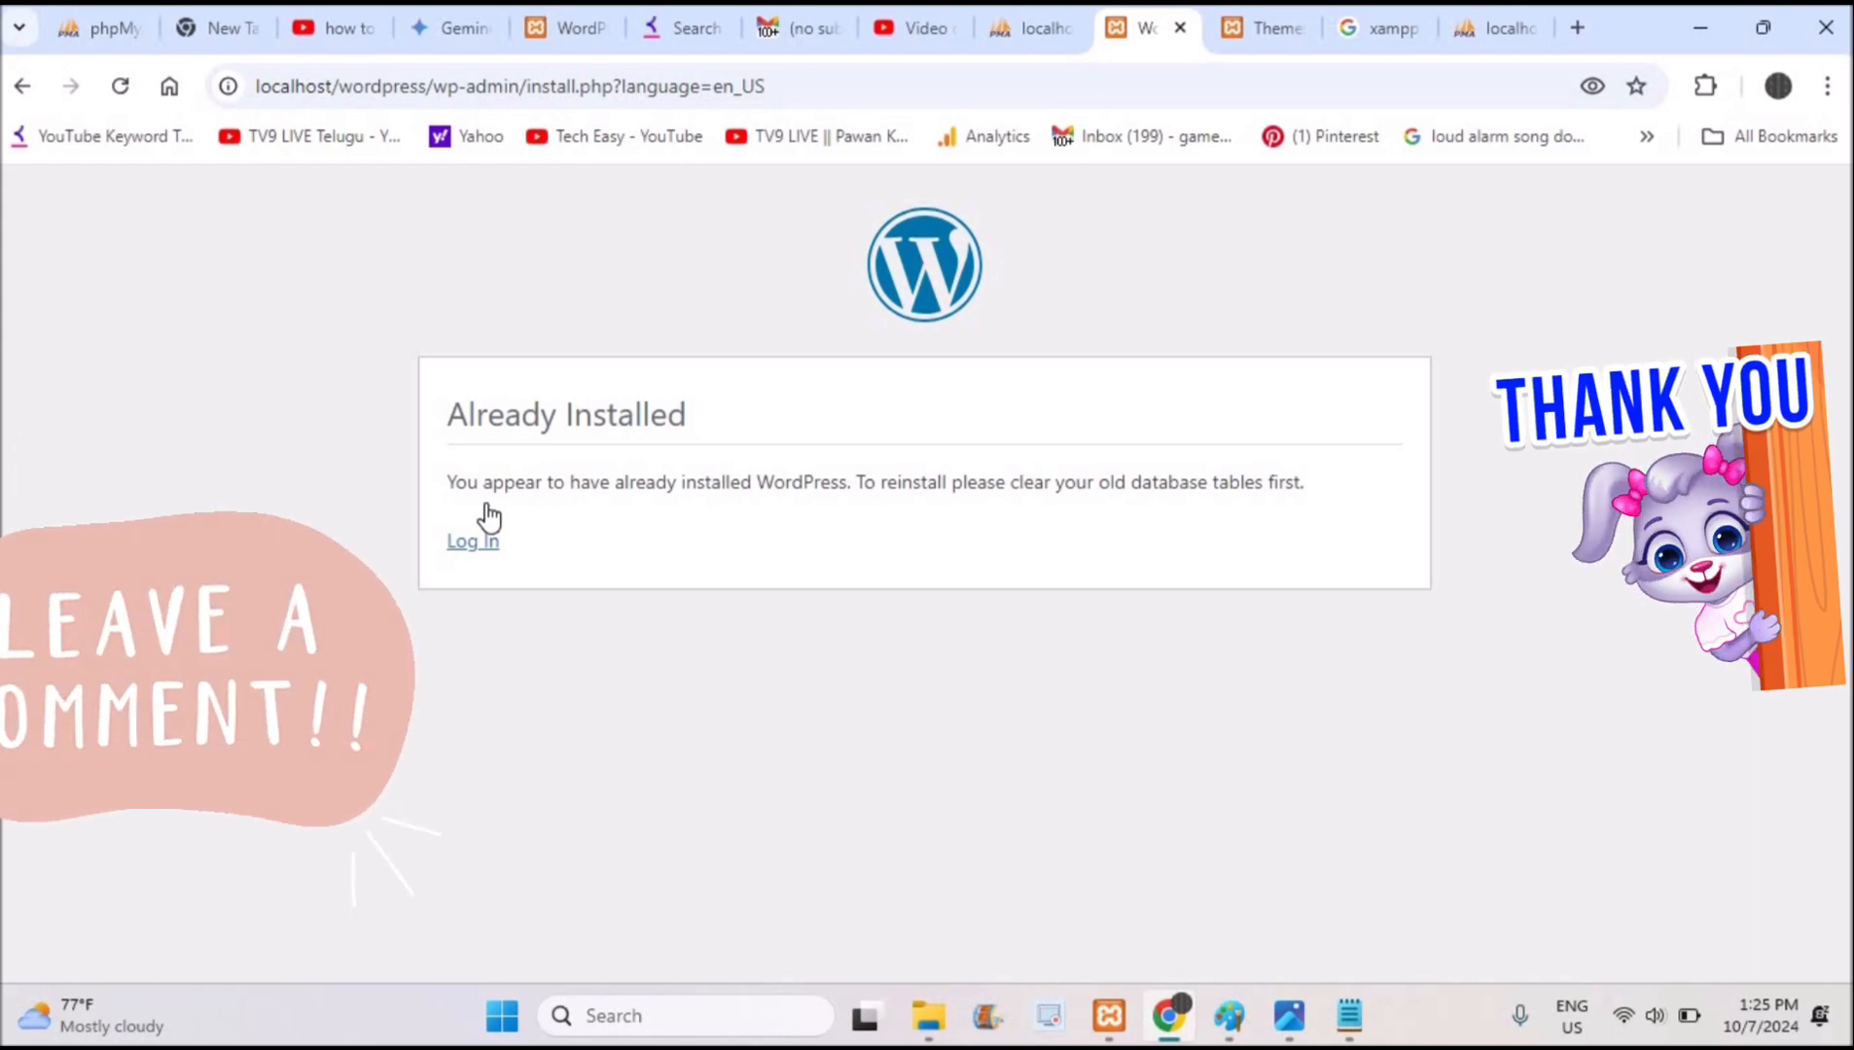
left_click(473, 542)
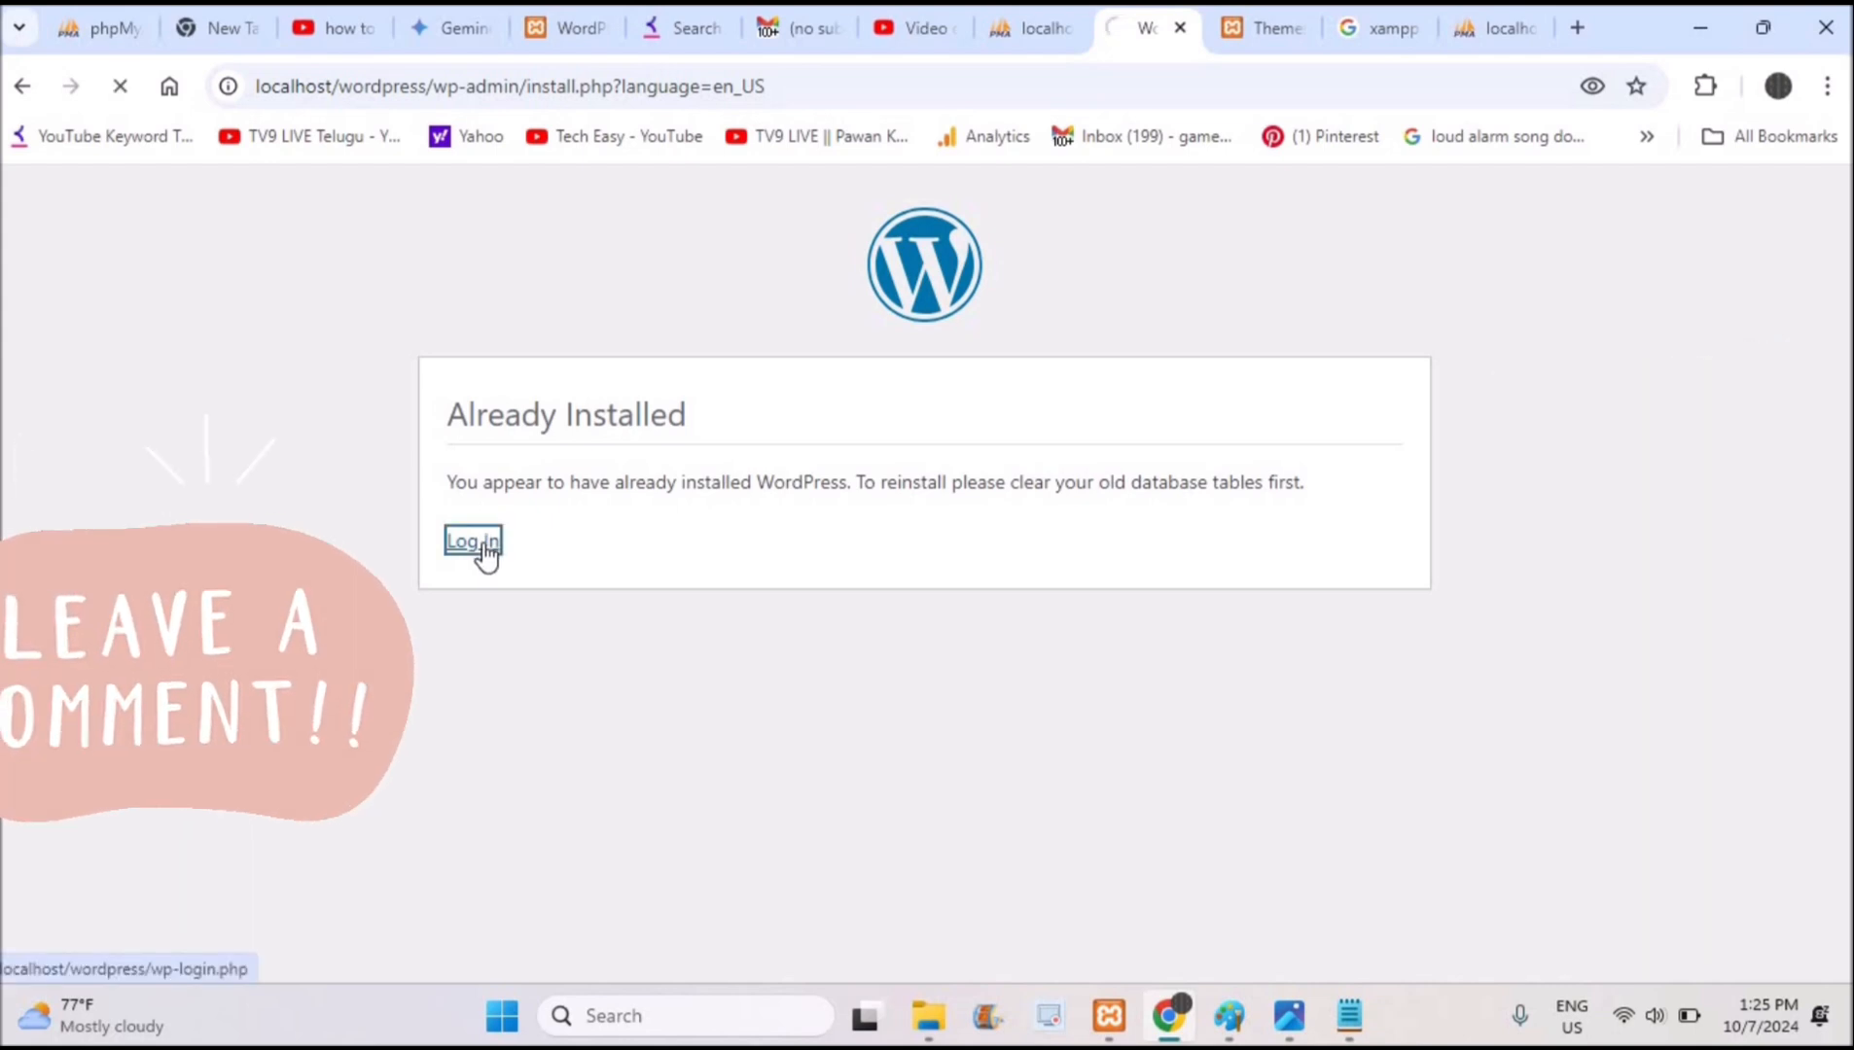
left_click(473, 541)
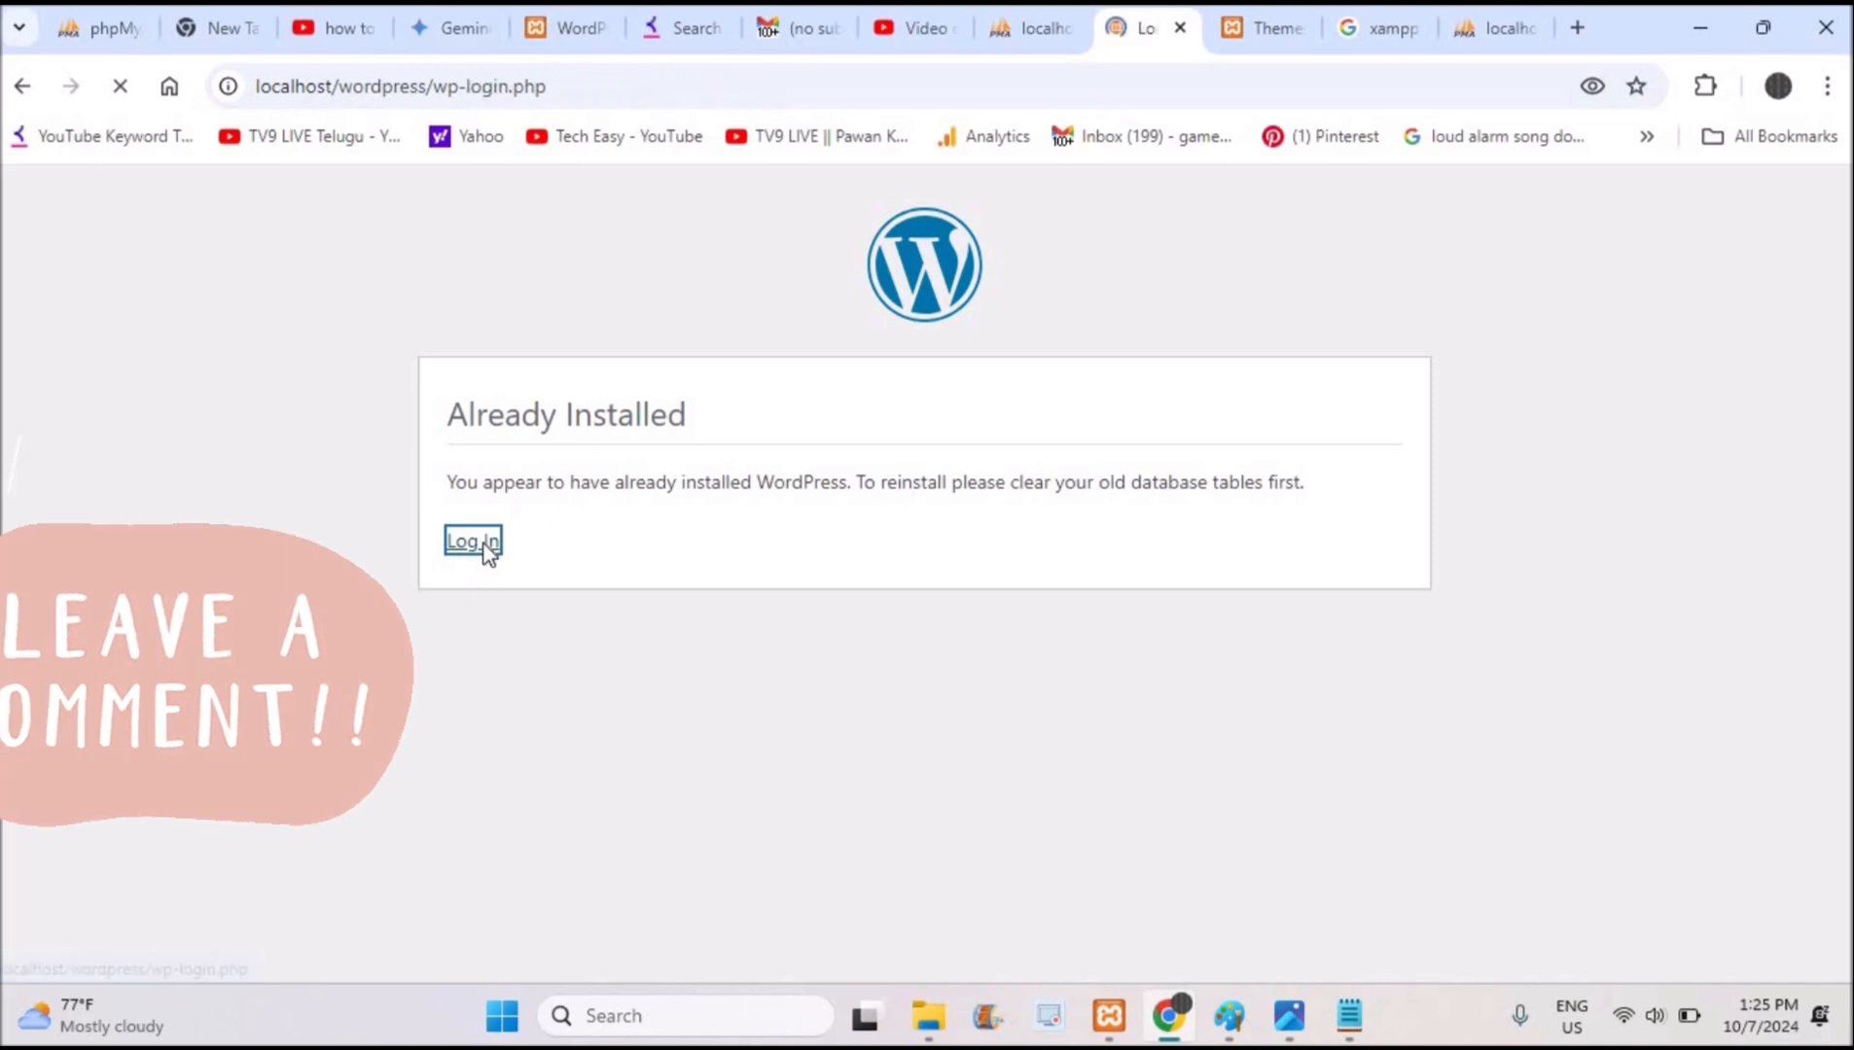